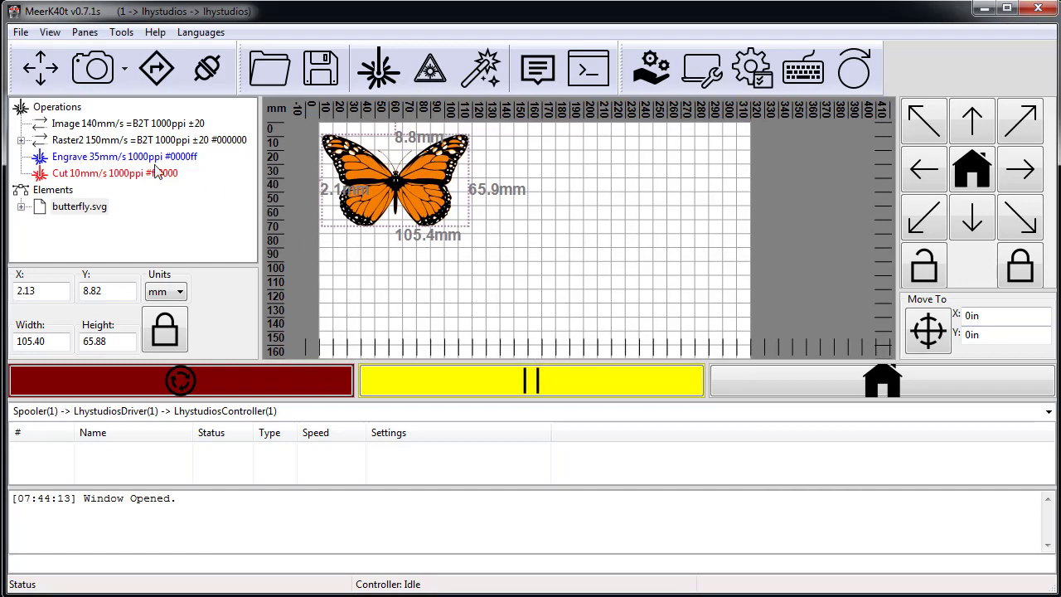
Expand the Engrave 35mm/s operation to show its three butterfly path entries
left_click(79, 207)
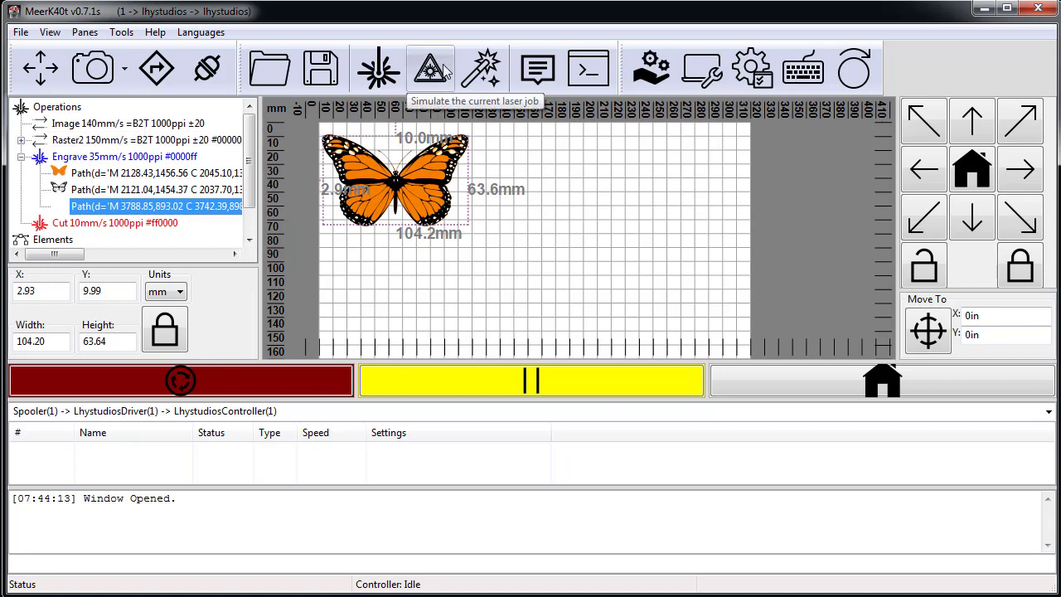
Open the simulation preview of the butterfly laser job
left_click(429, 68)
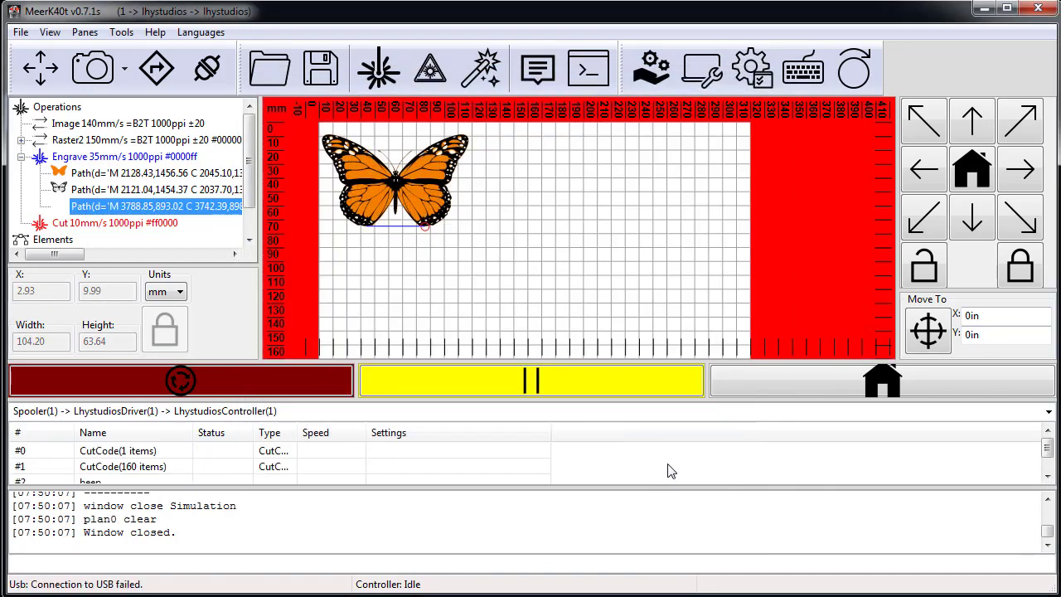
mouse_move(671, 471)
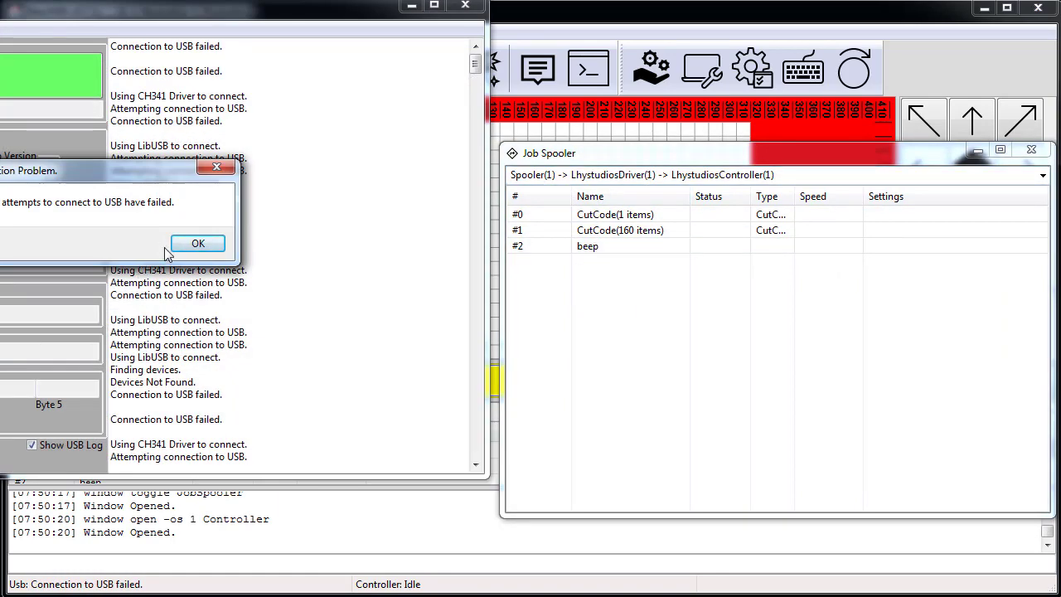
Dismiss the USB connection failure message, then pause and resume the controller
left_click(198, 243)
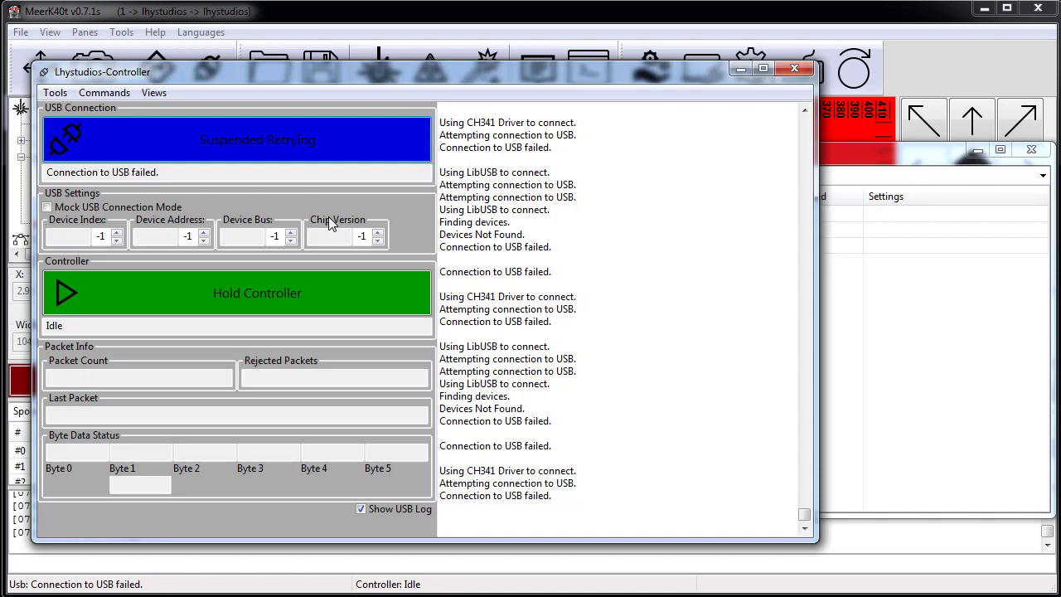
mouse_move(344, 197)
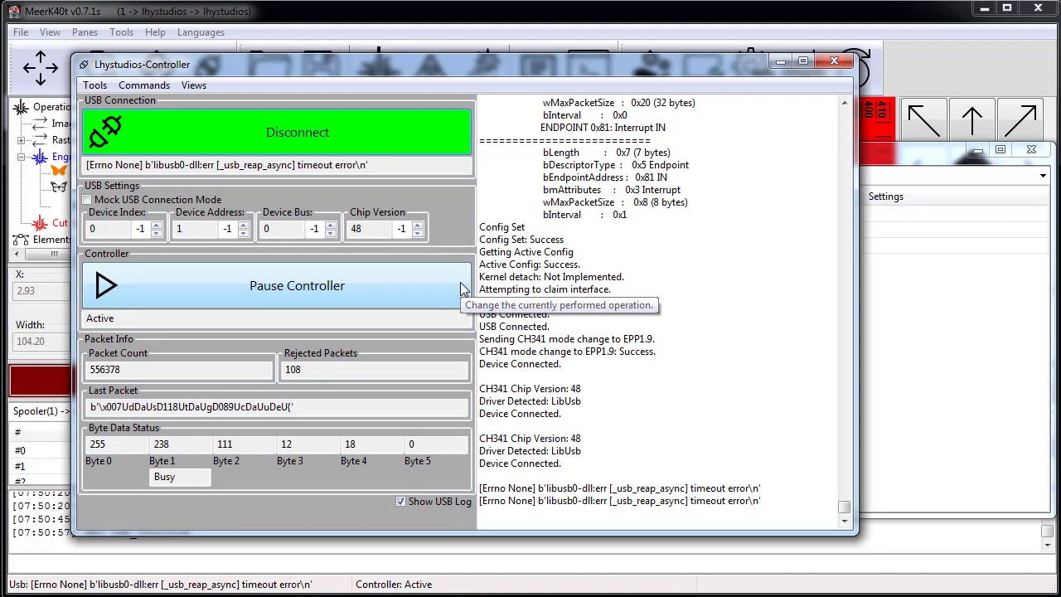
left_click(297, 285)
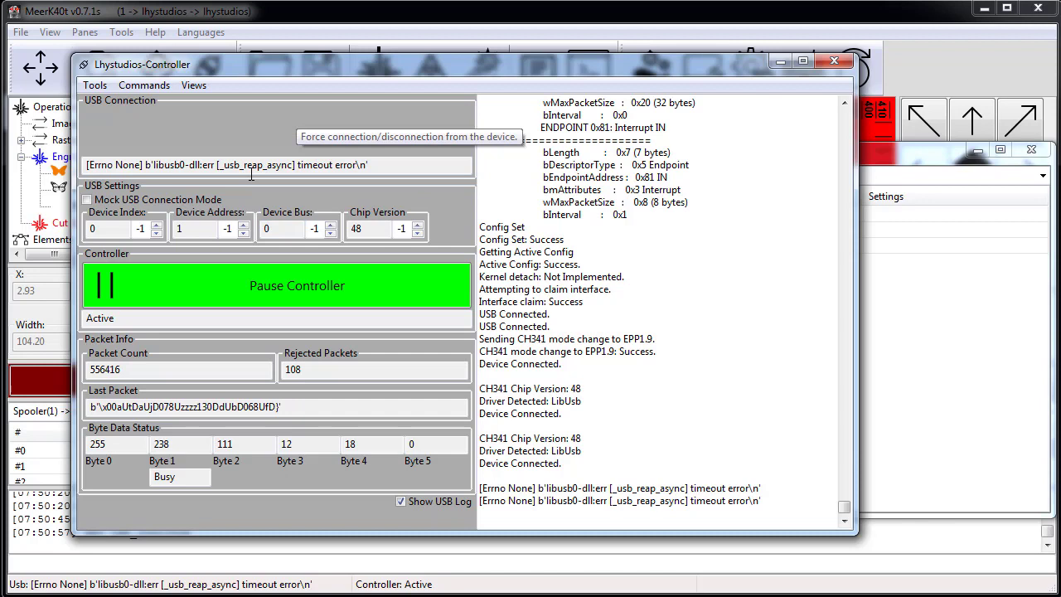
left_click(278, 285)
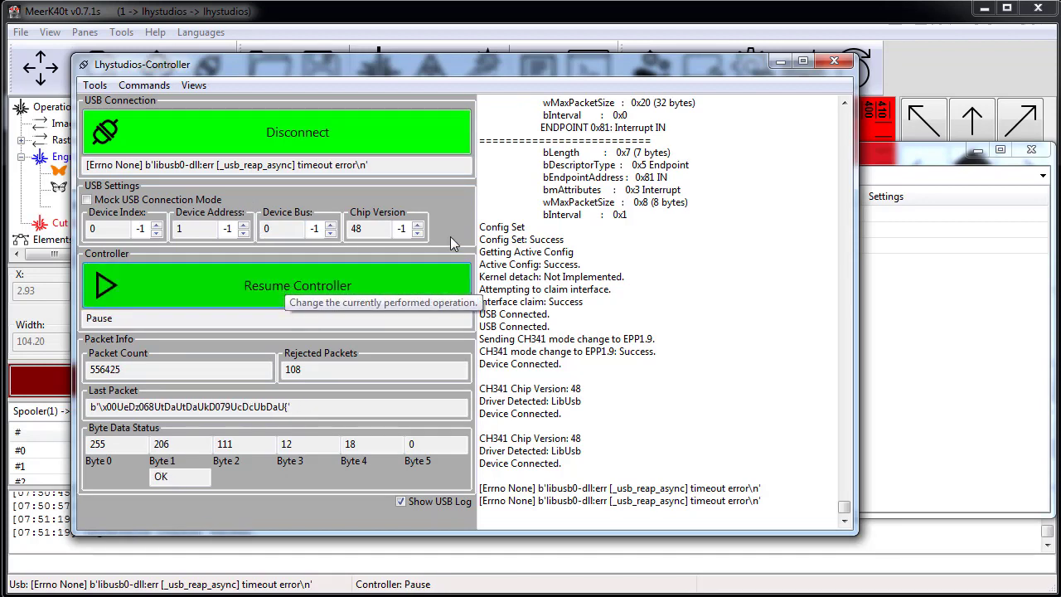
mouse_move(298, 132)
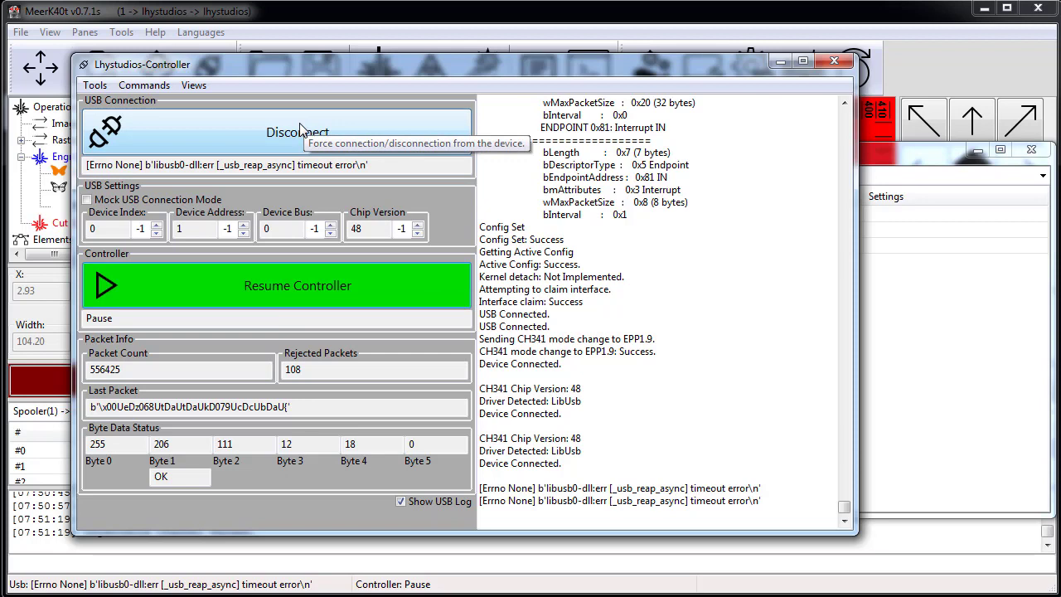
mouse_move(290, 162)
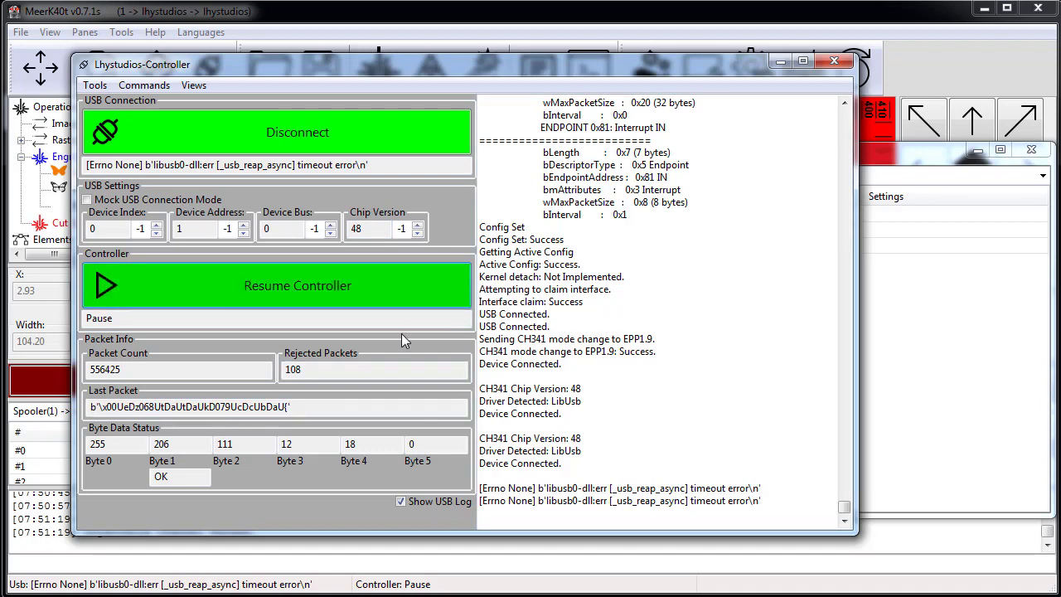
mouse_move(311, 307)
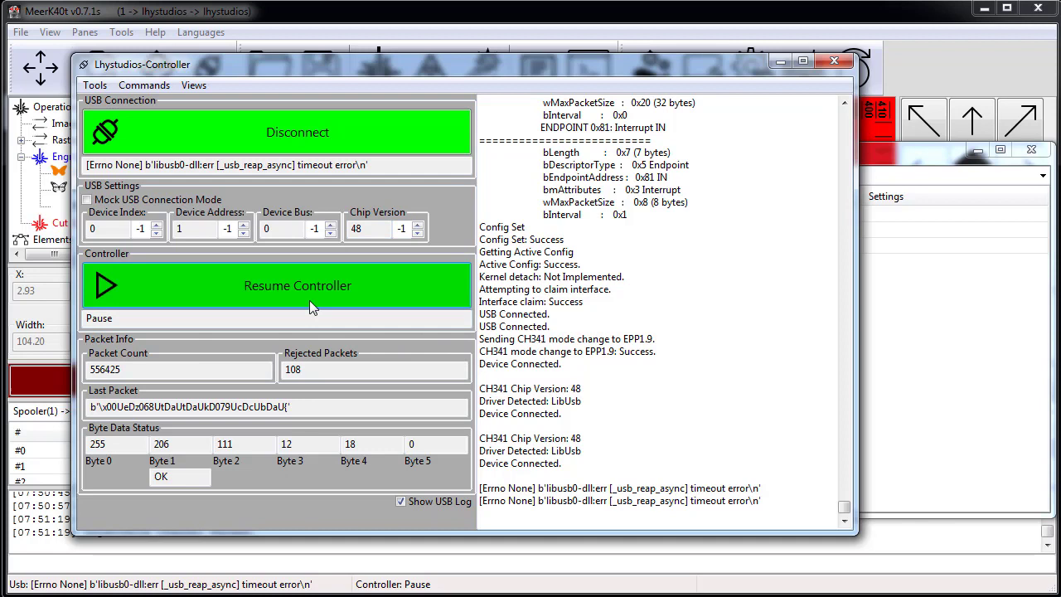
mouse_move(274, 290)
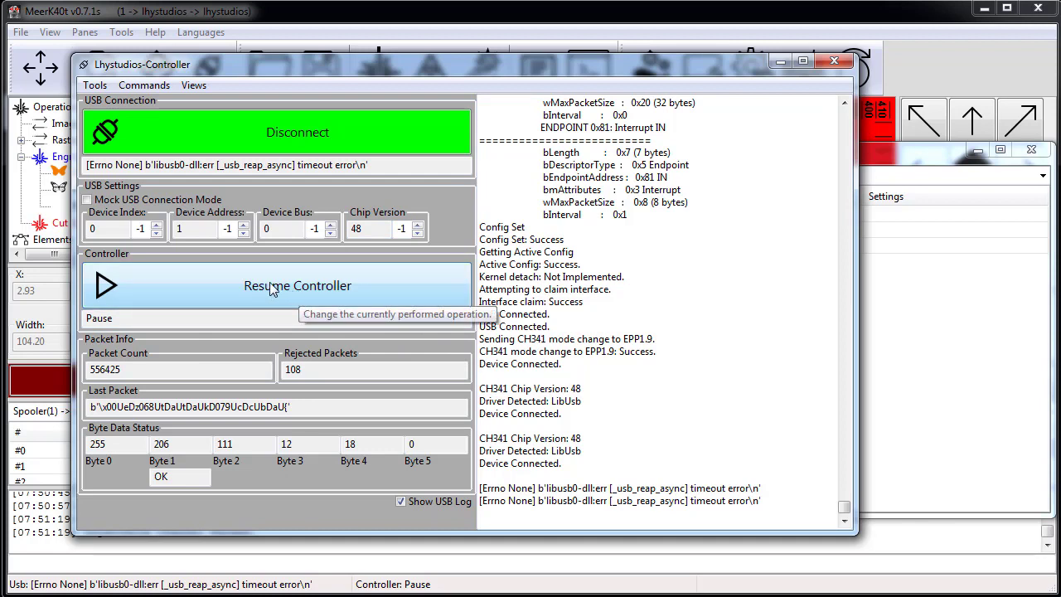
left_click(277, 285)
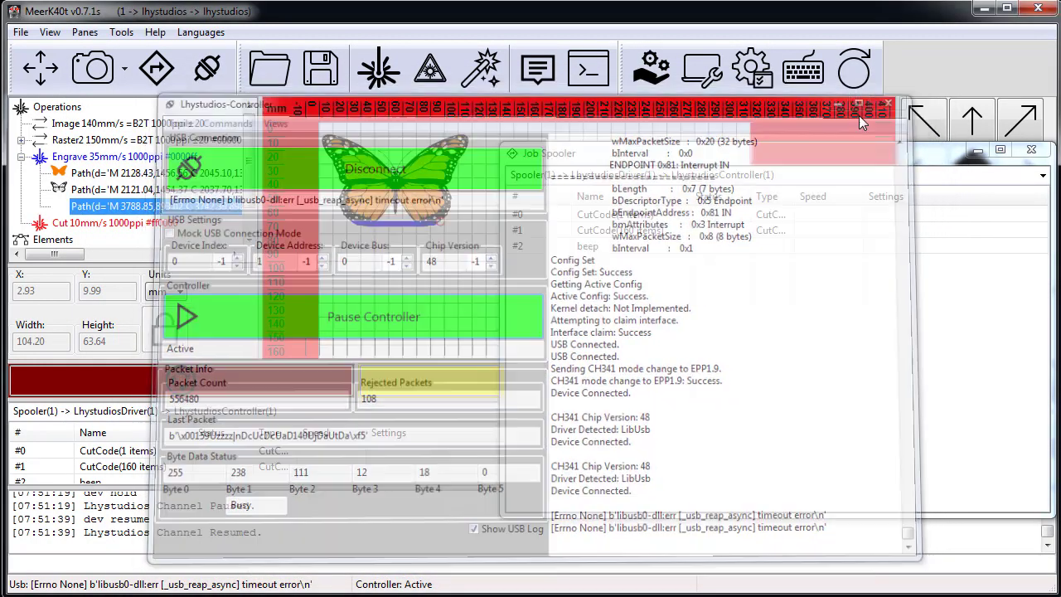
Close the Controller window, inspect the first queued job, and emergency-stop to abort it
left_click(888, 104)
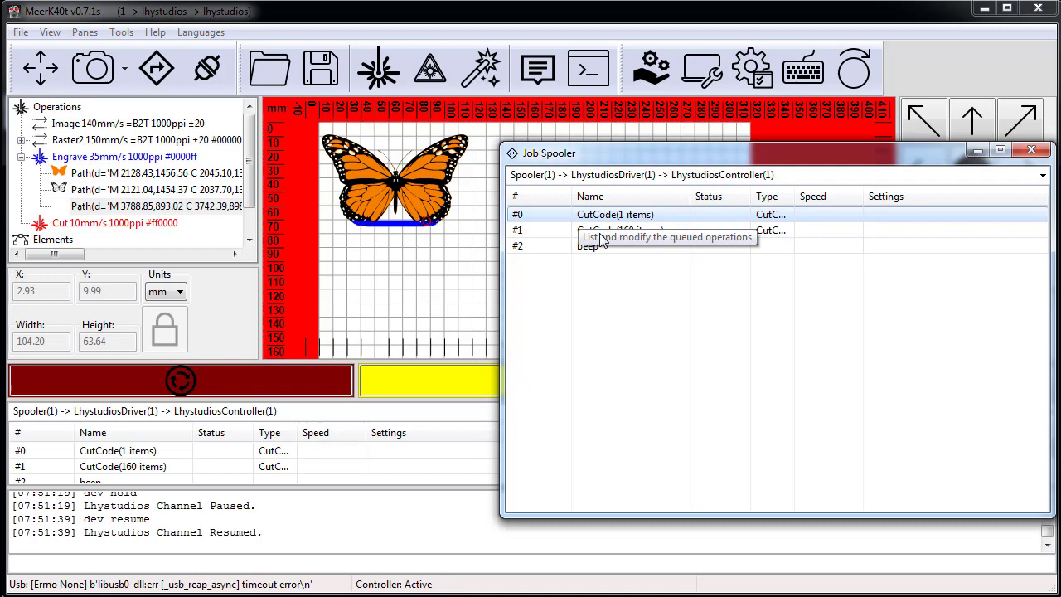
left_click(589, 246)
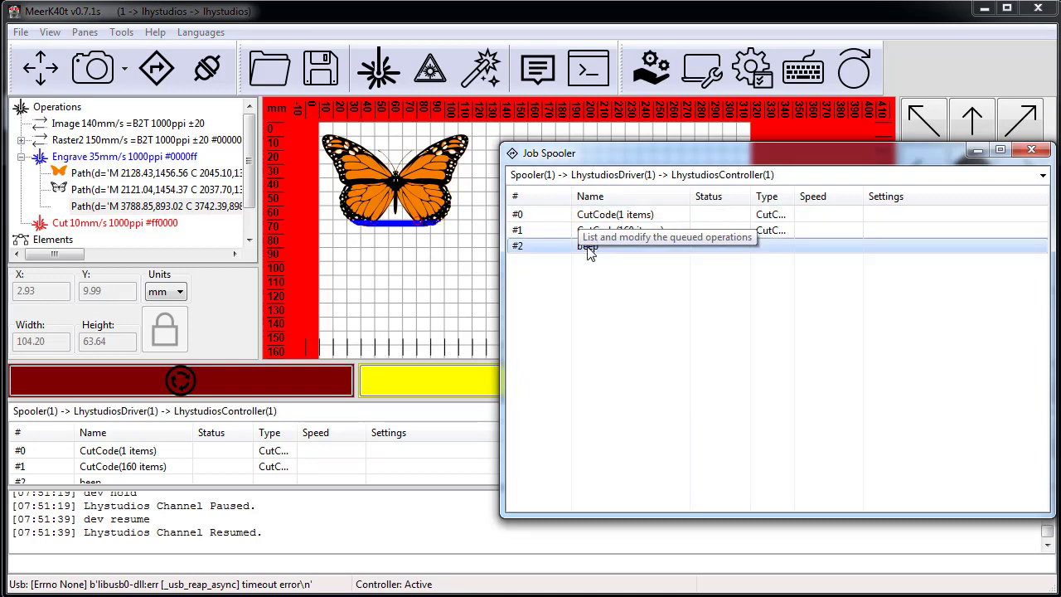
mouse_move(597, 163)
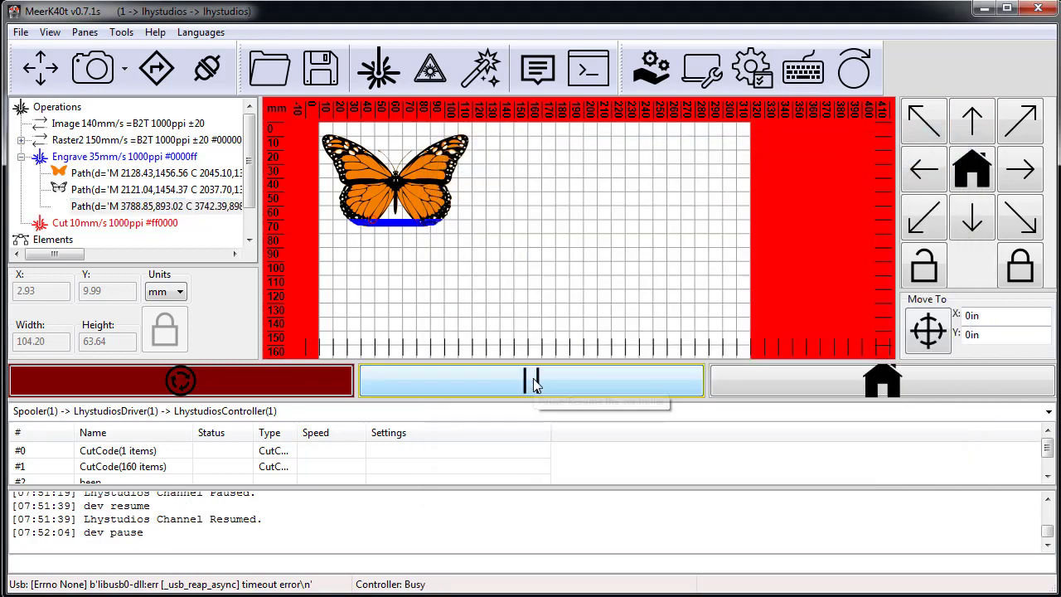
mouse_move(415, 395)
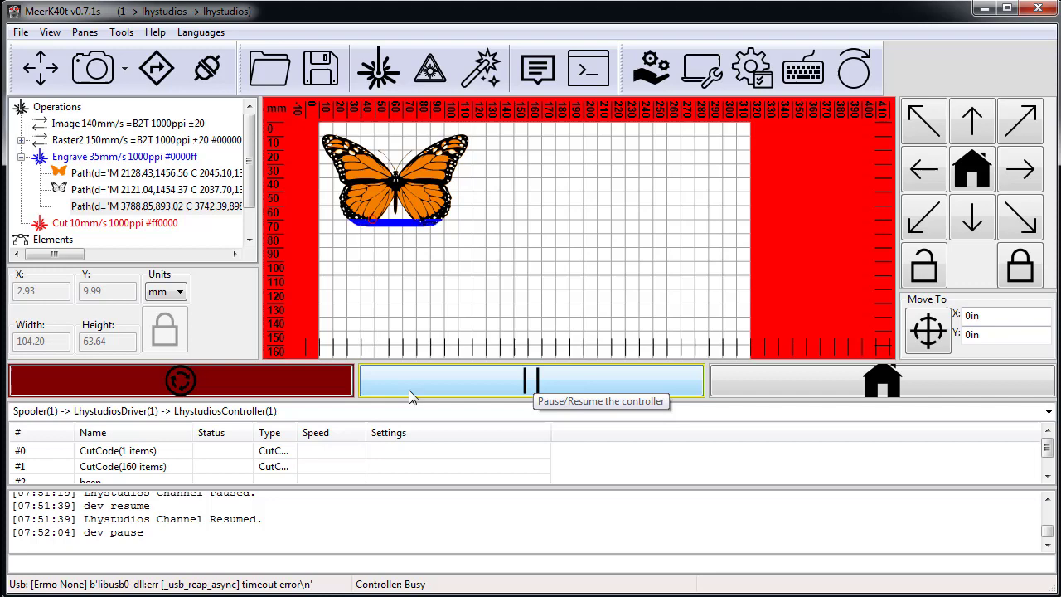
left_click(179, 380)
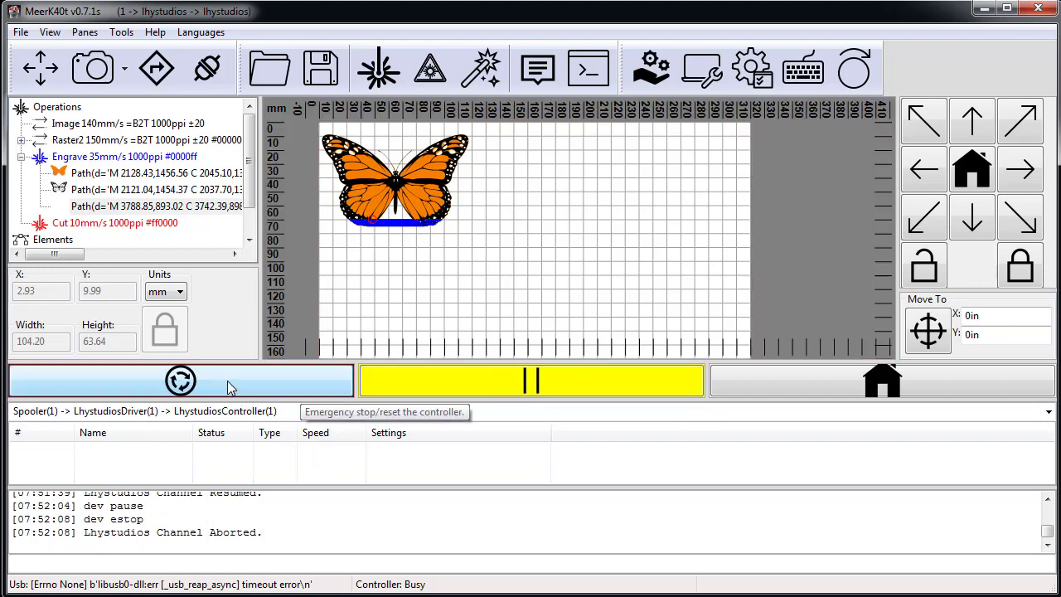
left_click(180, 380)
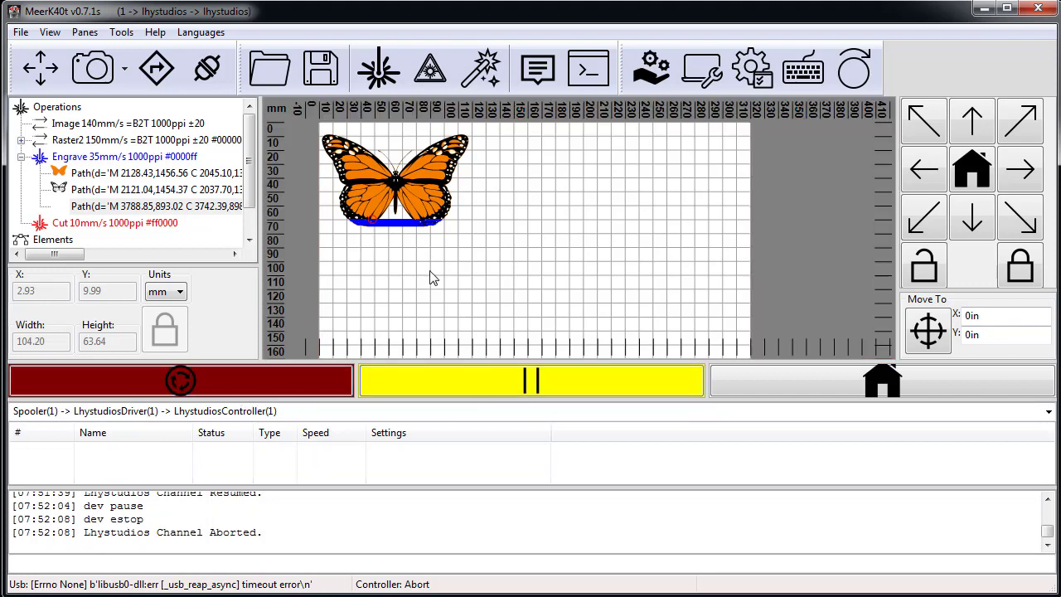
mouse_move(446, 218)
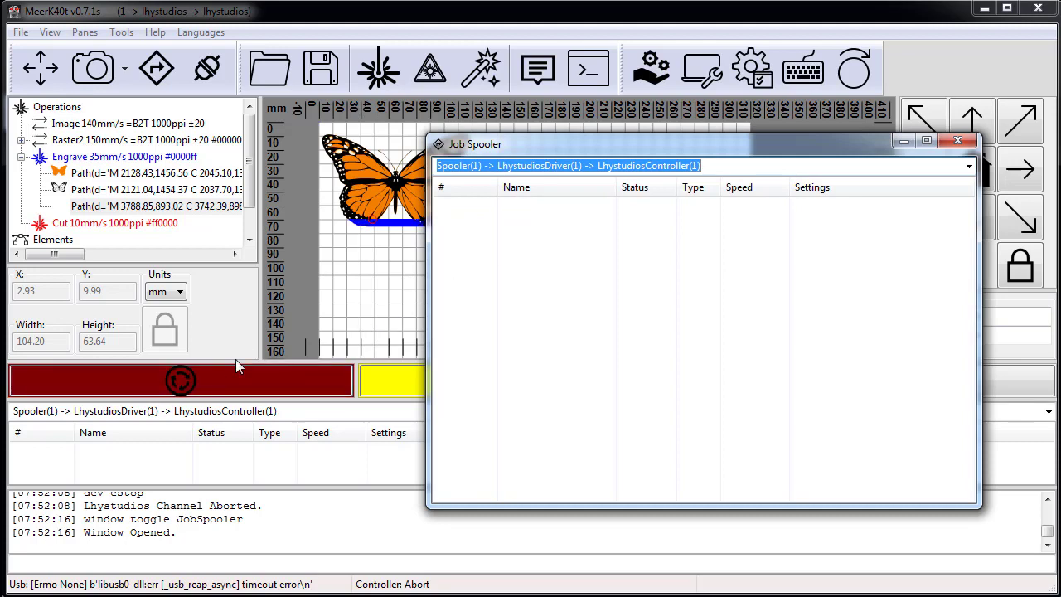
mouse_move(958, 142)
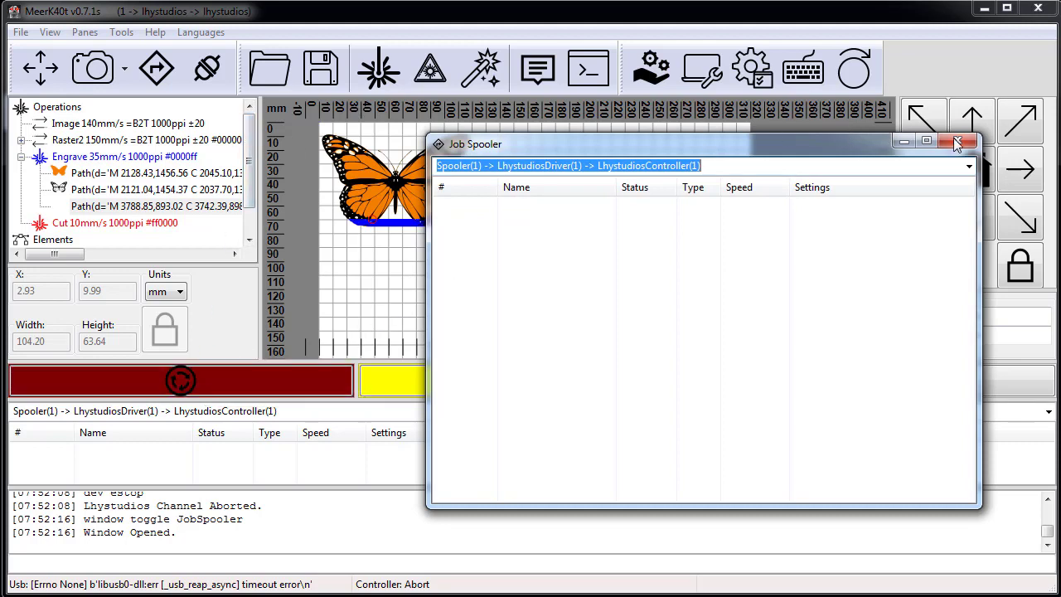
left_click(961, 142)
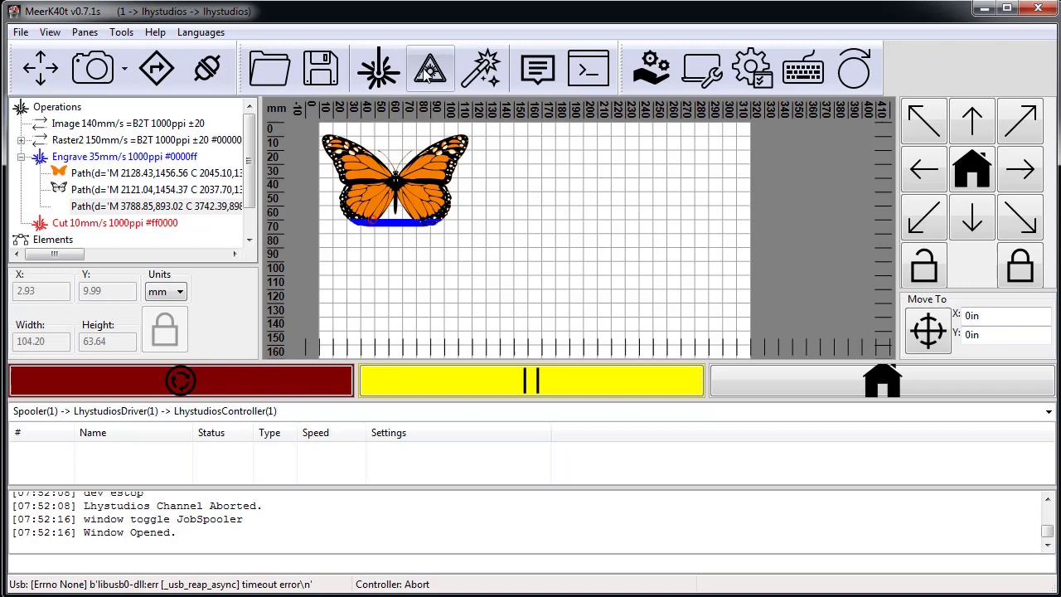
left_click(429, 68)
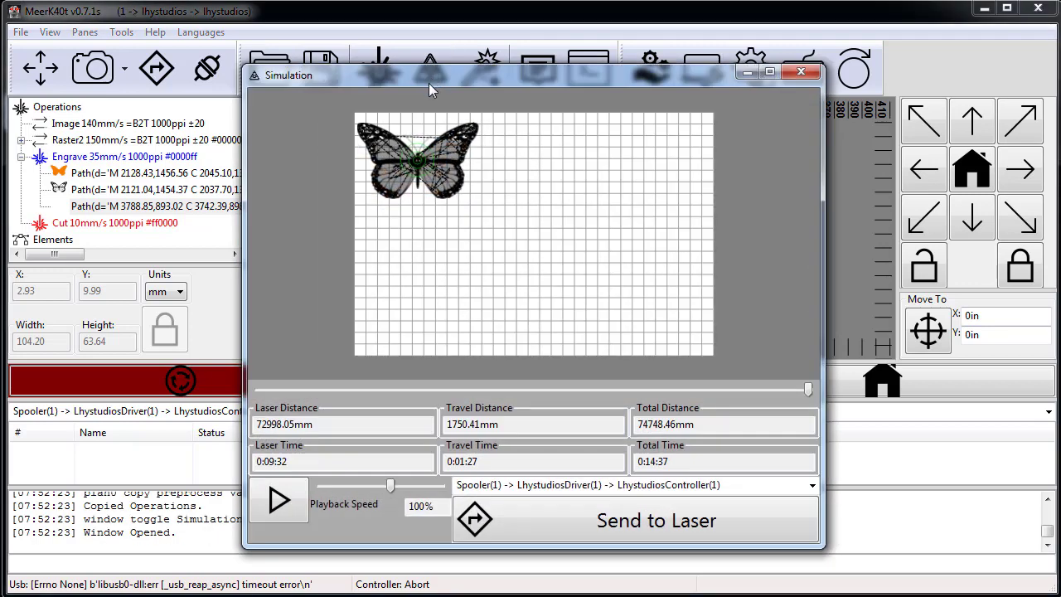
left_click(810, 485)
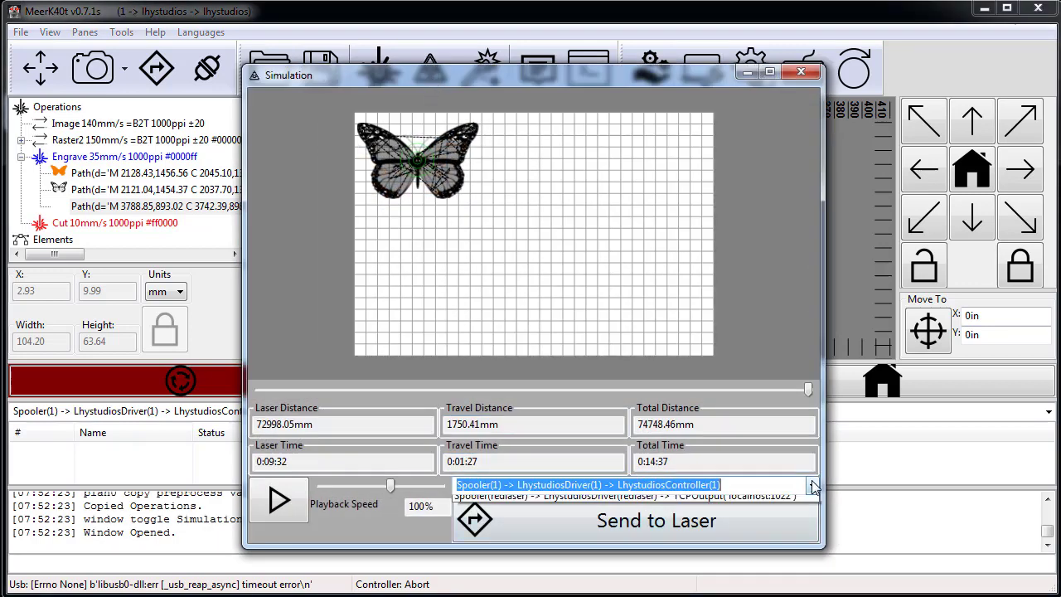
left_click(811, 485)
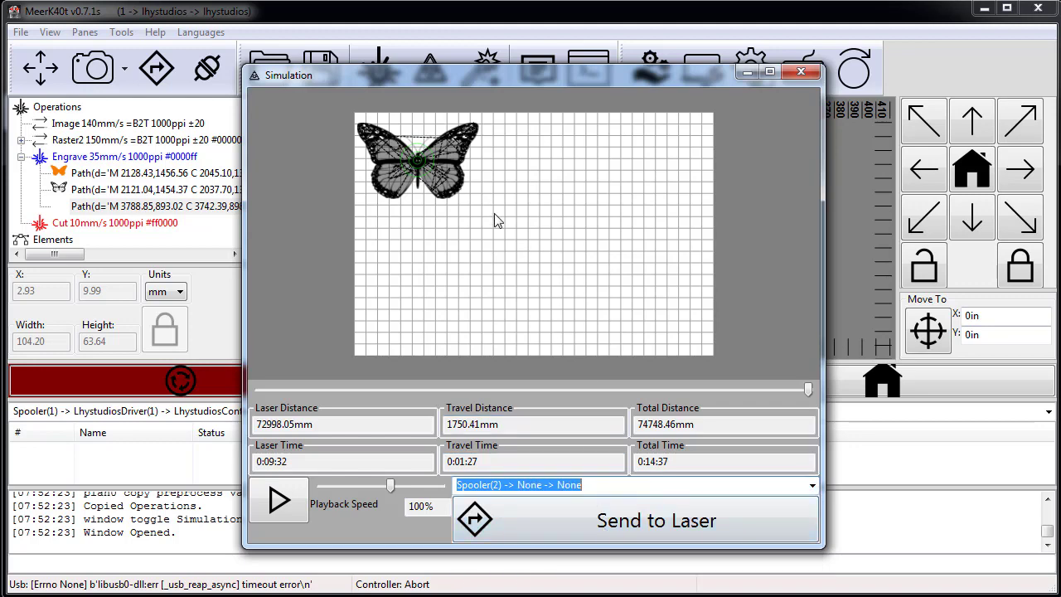
left_click(801, 70)
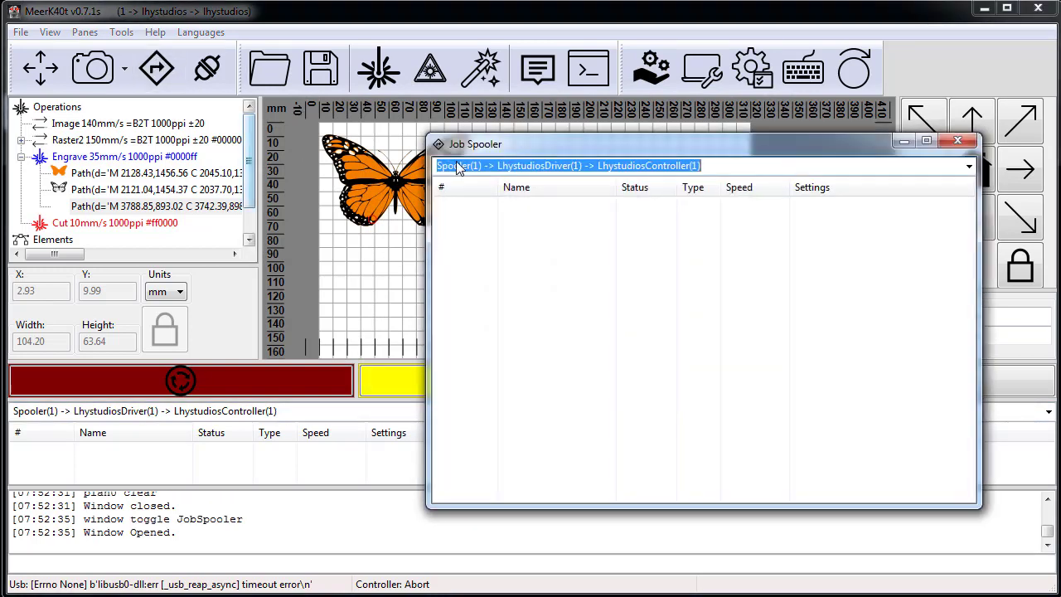
Show Spooler(2)'s queue of two CutCode jobs and a beep in the Job Spooler
left_click(968, 165)
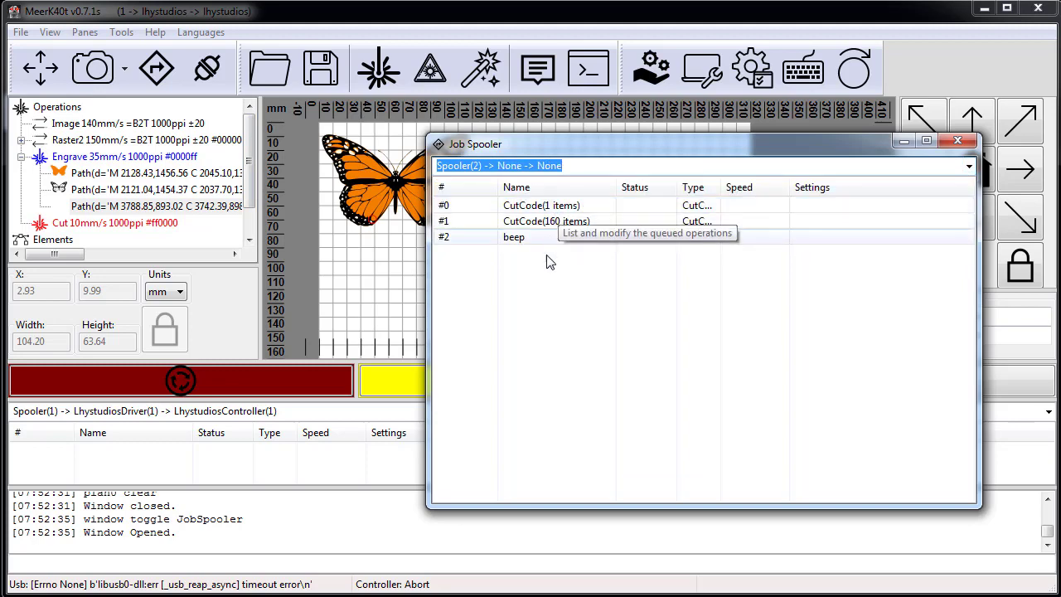
mouse_move(521, 157)
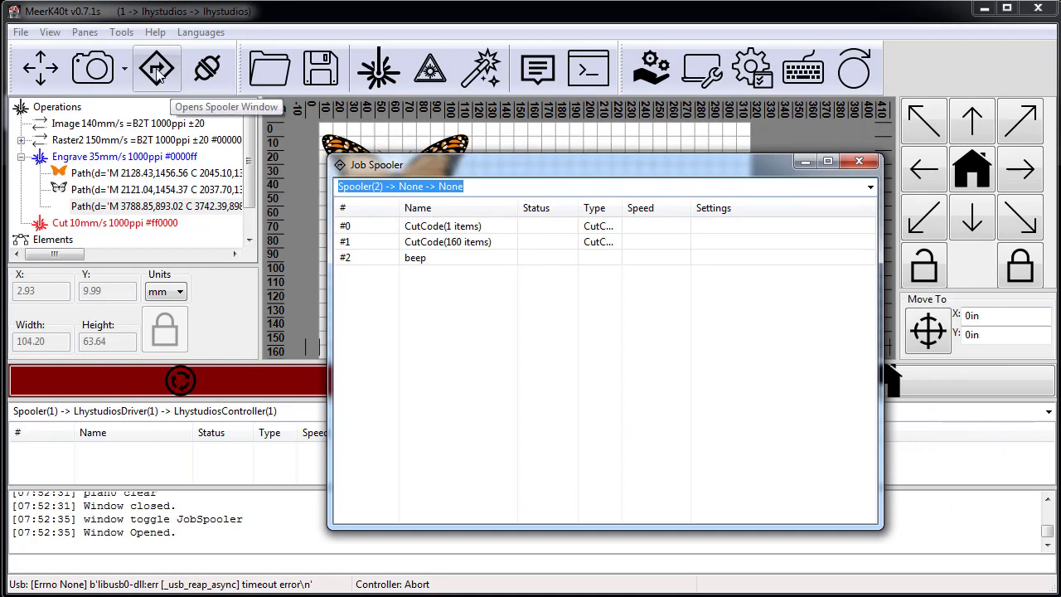
mouse_move(207, 68)
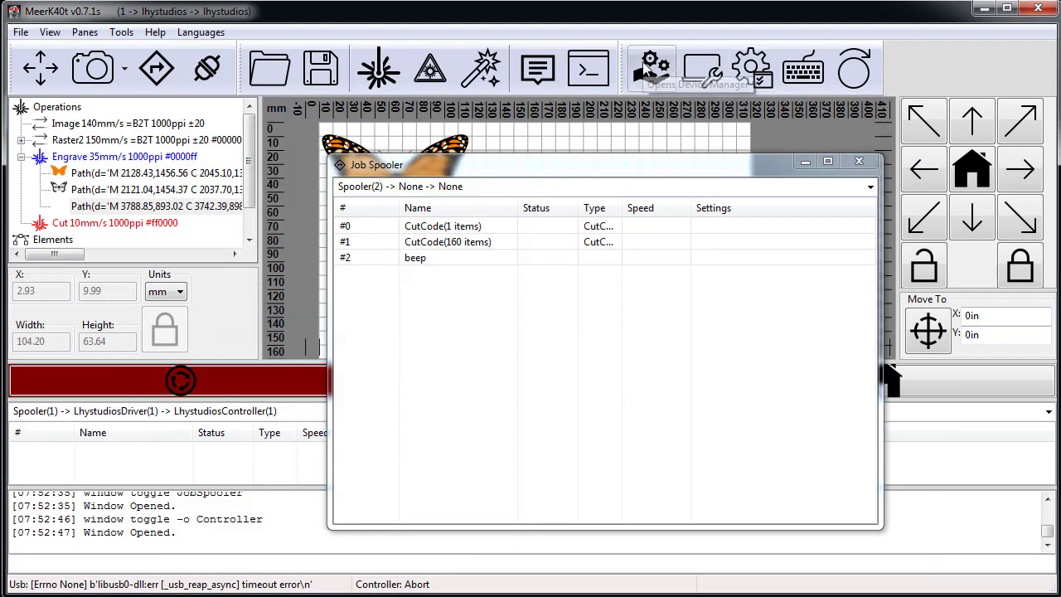
View Device Manager and spooler 2's controller, then close the controller and Job Spooler windows
left_click(652, 68)
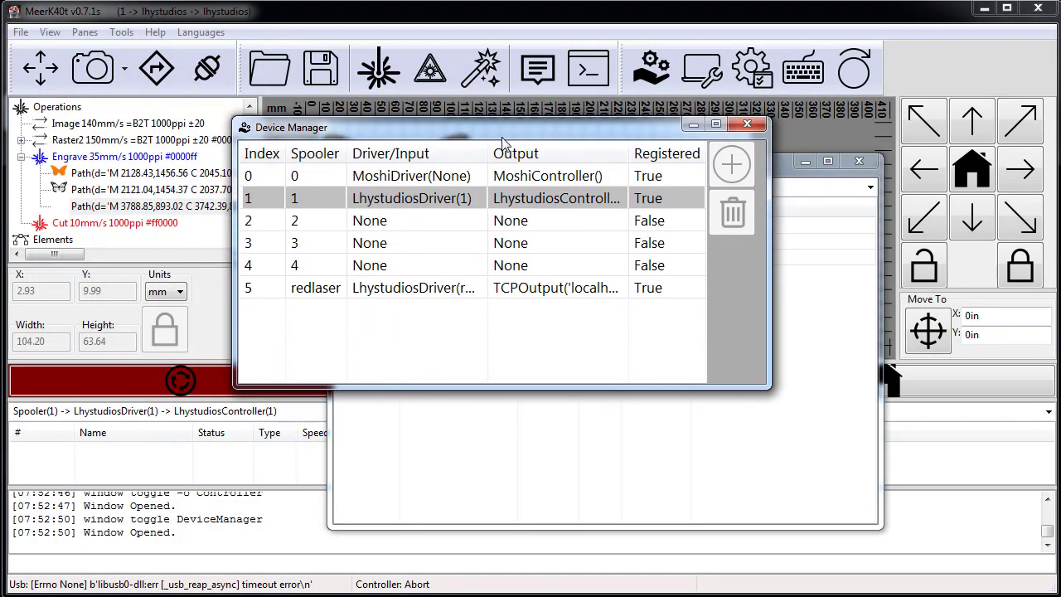
left_click(377, 220)
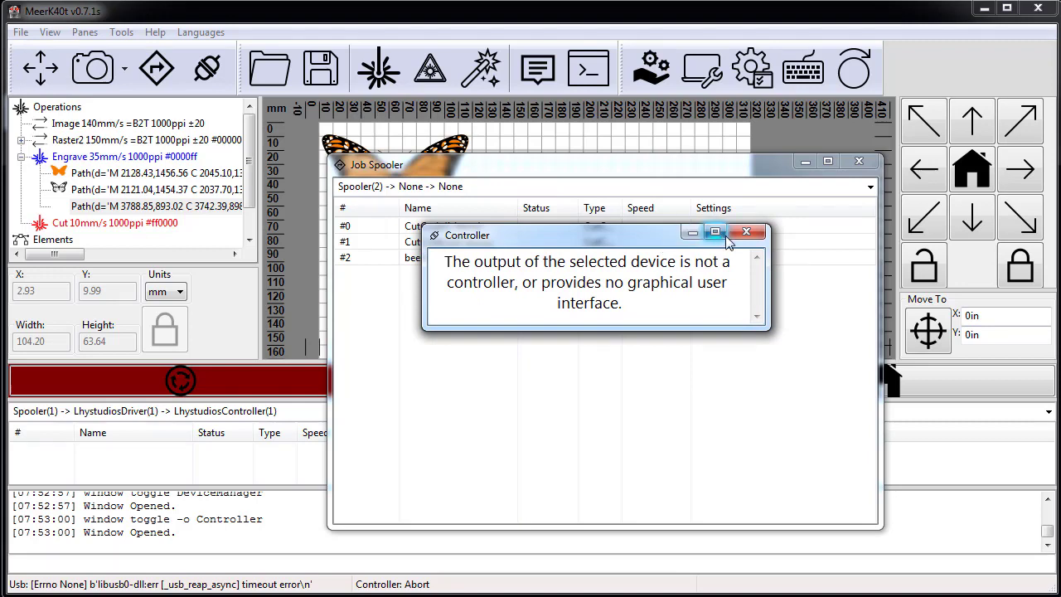
left_click(745, 231)
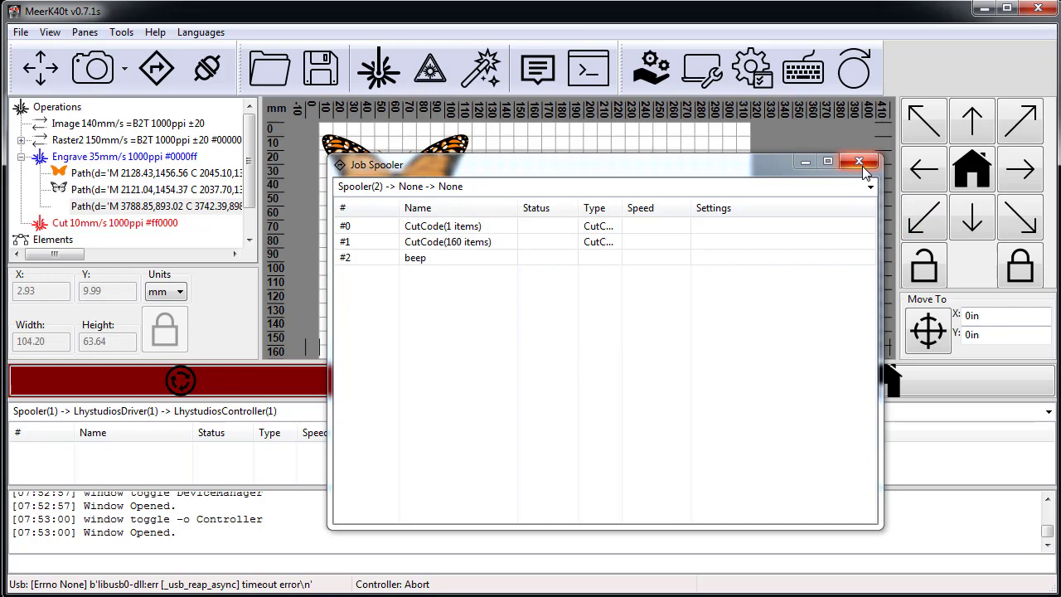
left_click(859, 160)
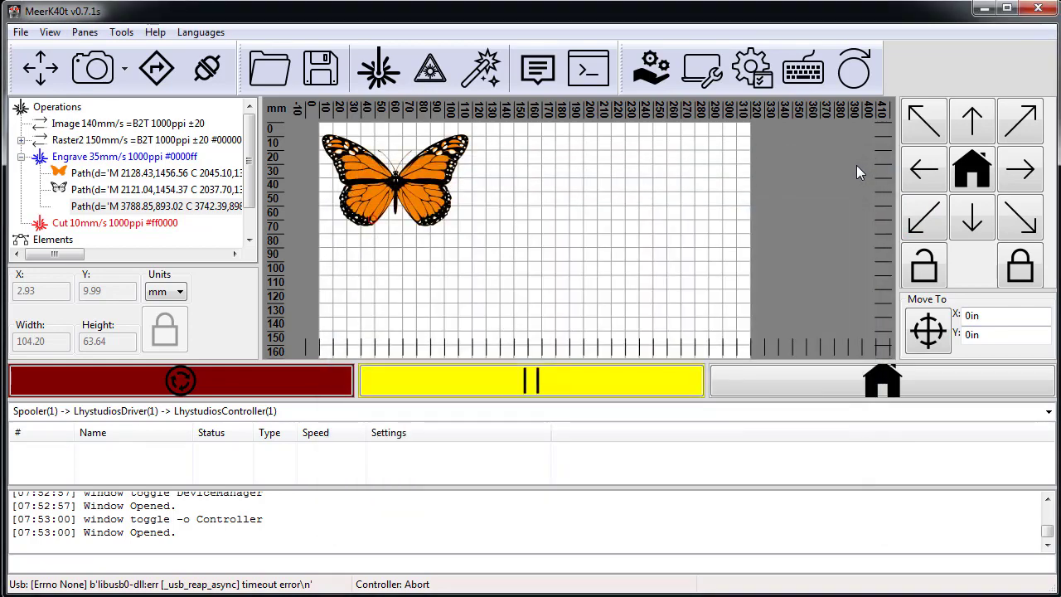
mouse_move(458, 432)
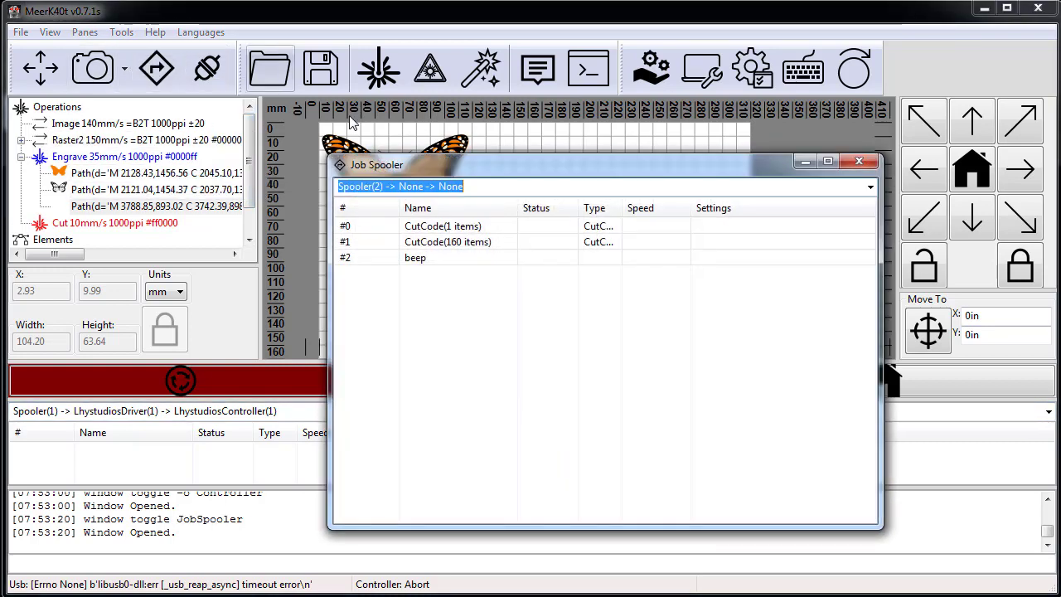
left_click(869, 186)
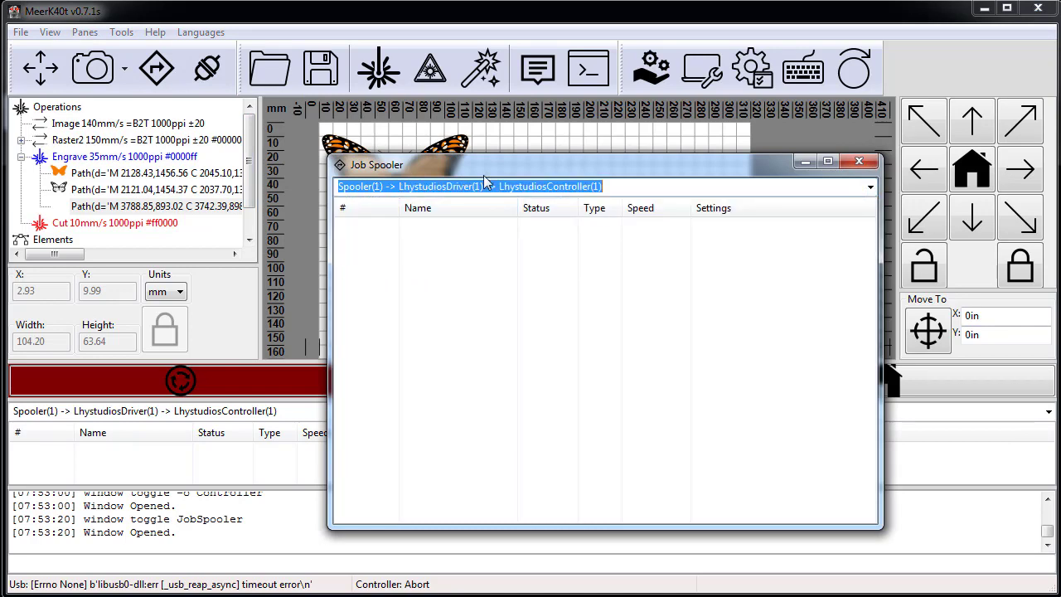
left_click(869, 185)
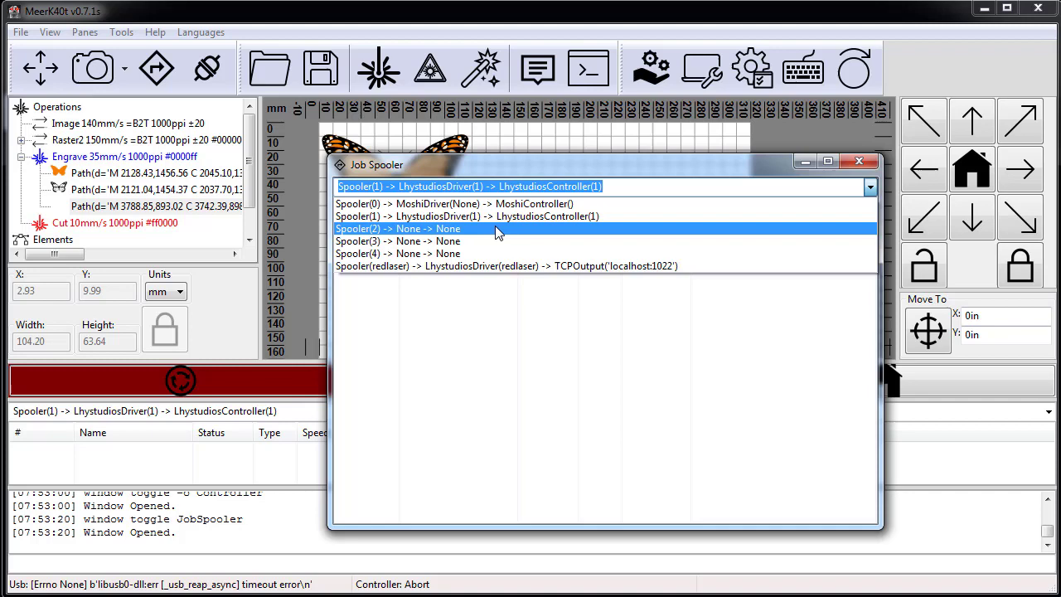
left_click(400, 228)
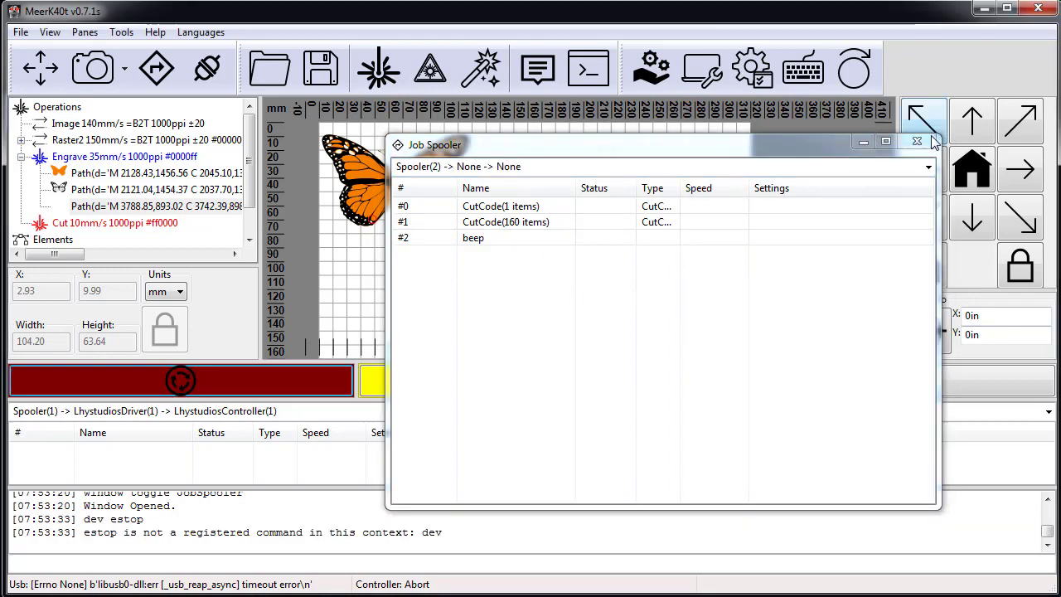
left_click(917, 141)
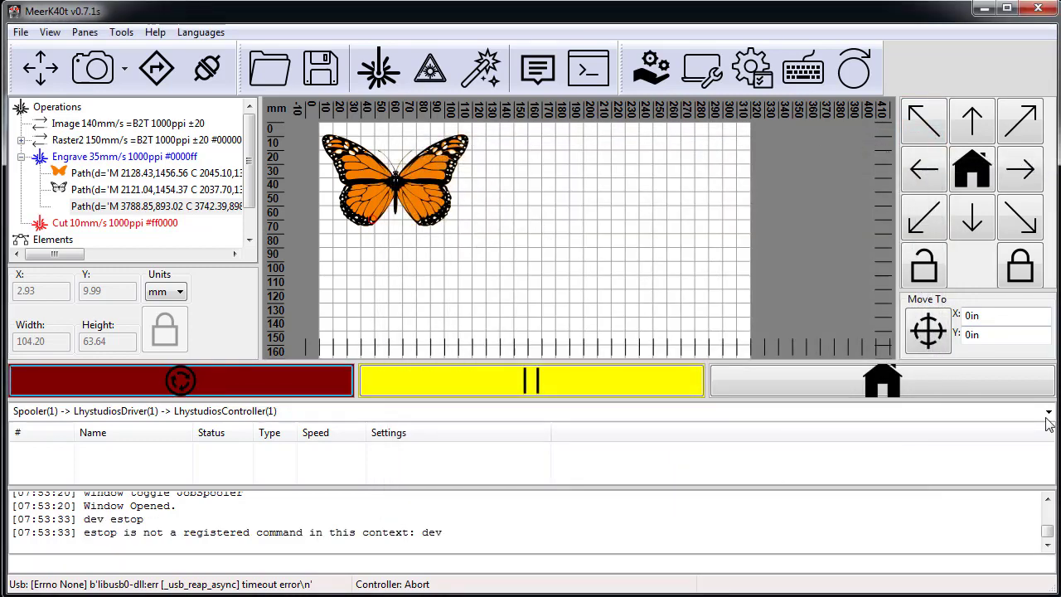
left_click(1048, 412)
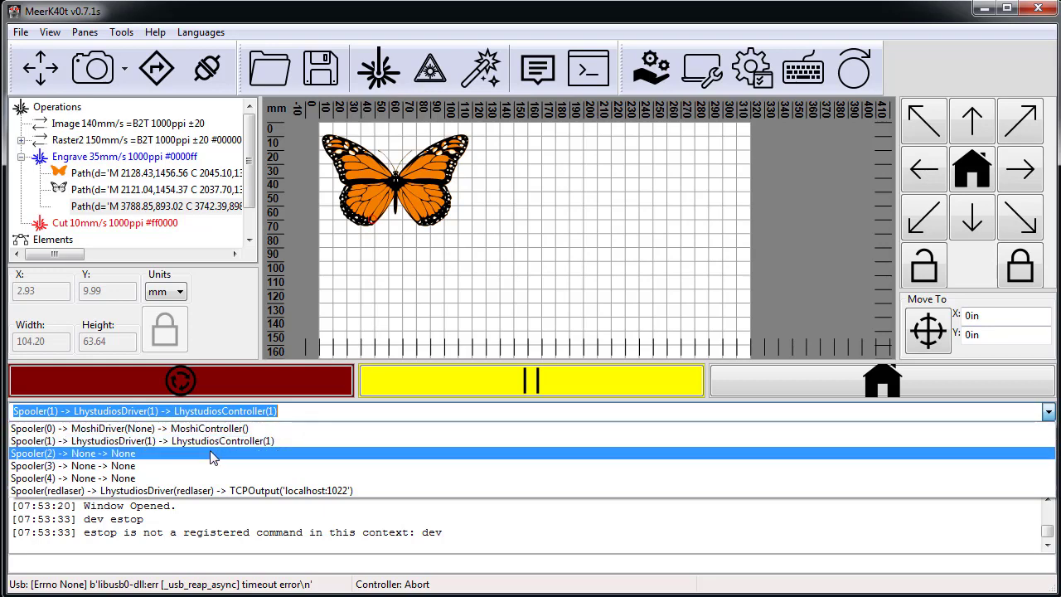
Show spooler 2's jobs, try an emergency stop, and open Device Manager
left_click(179, 379)
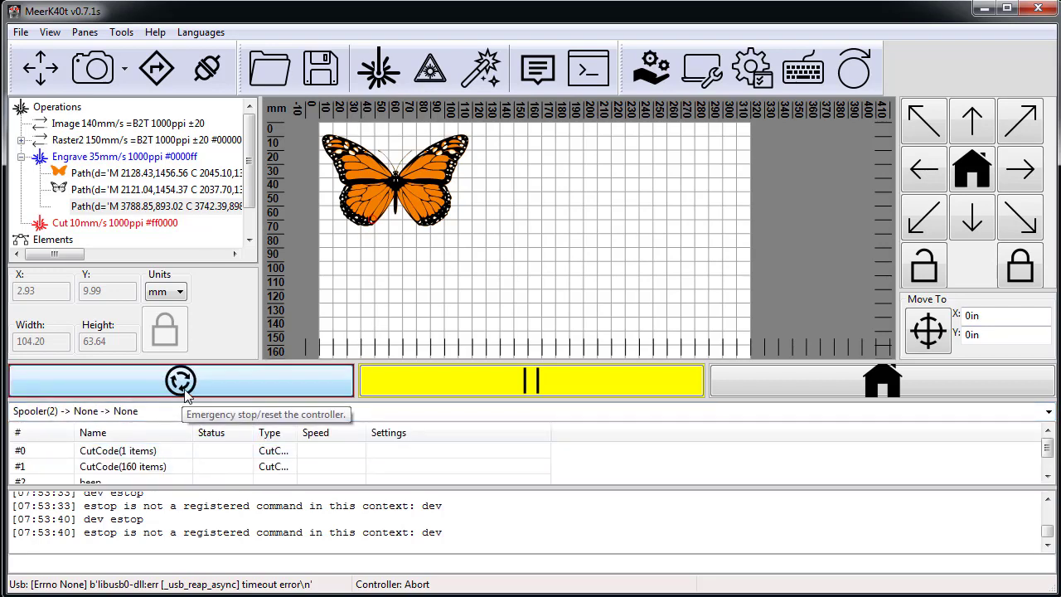
left_click(180, 380)
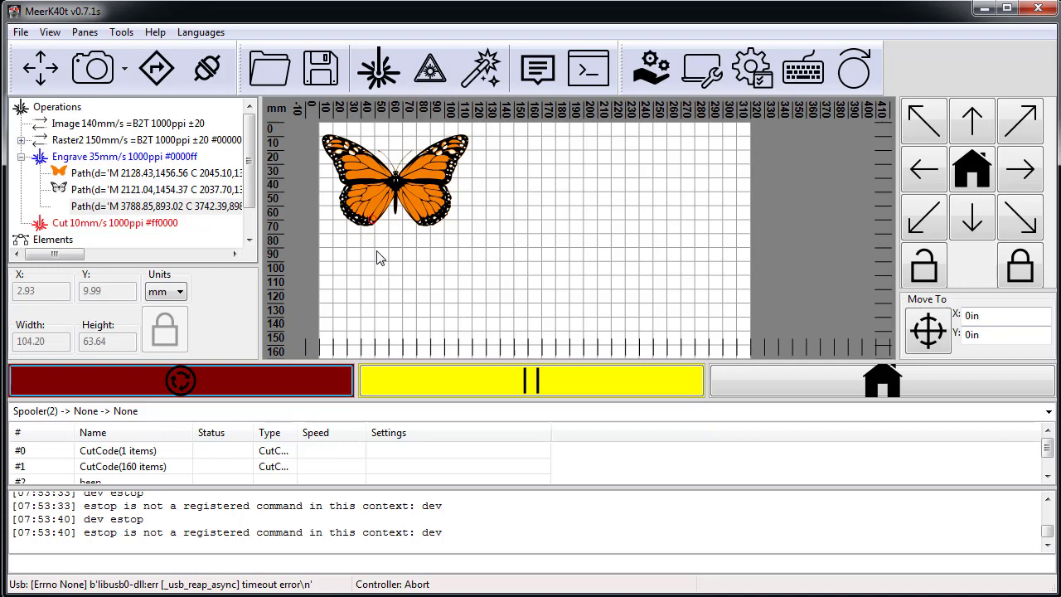
mouse_move(652, 68)
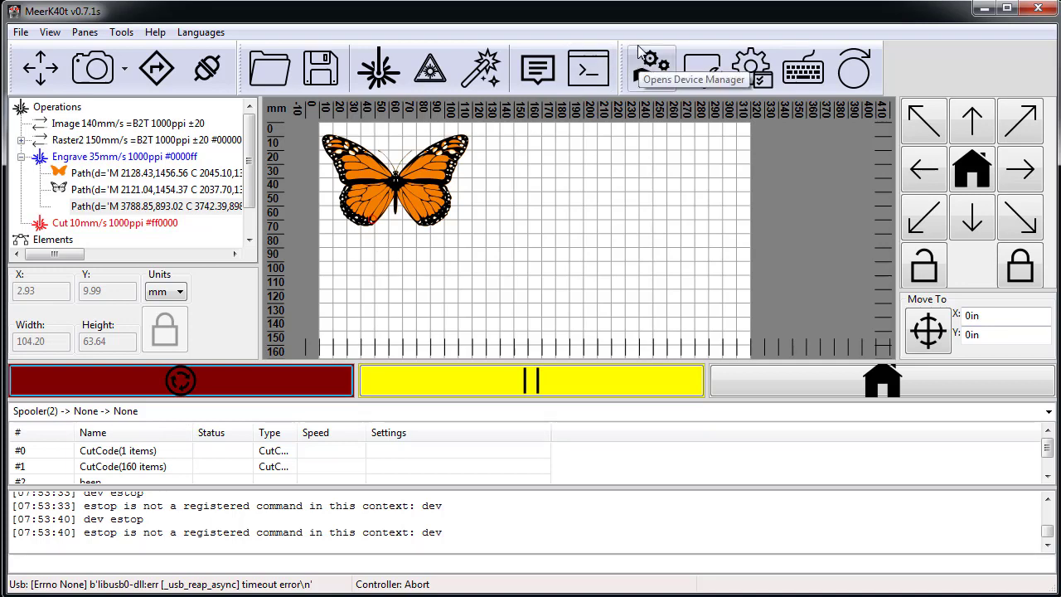
left_click(651, 68)
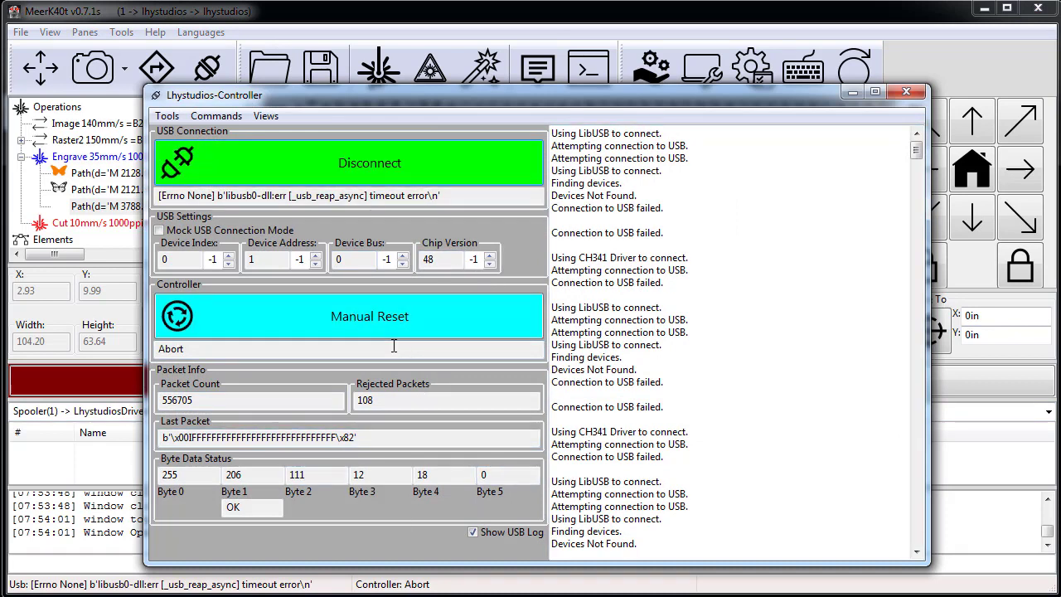
mouse_move(369, 162)
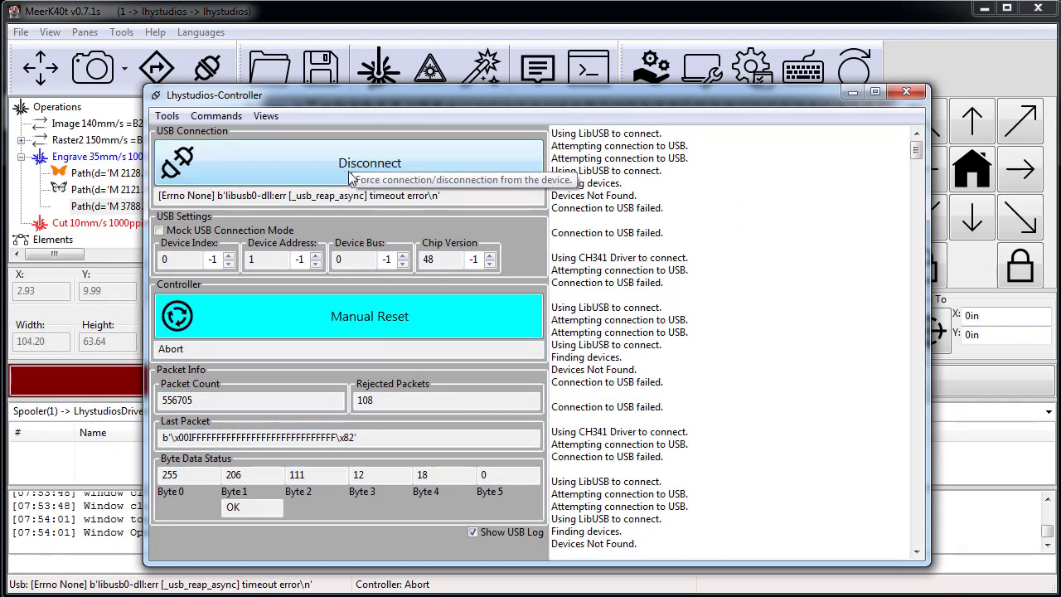
Disconnect the Lhystudios controller, enable Mock USB Connection Mode, reconnect, and close the panel
left_click(370, 163)
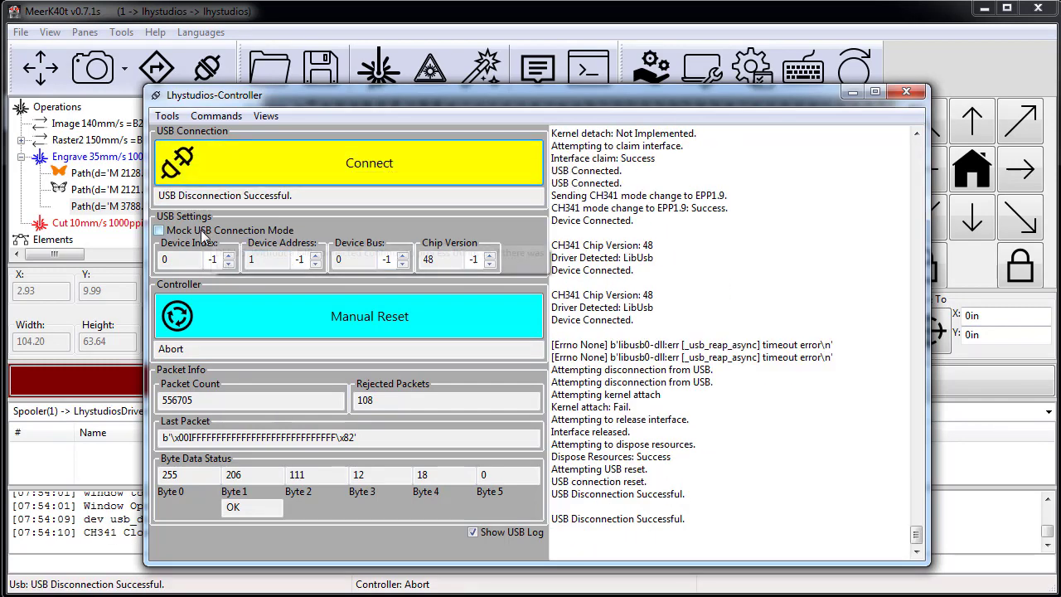
left_click(159, 229)
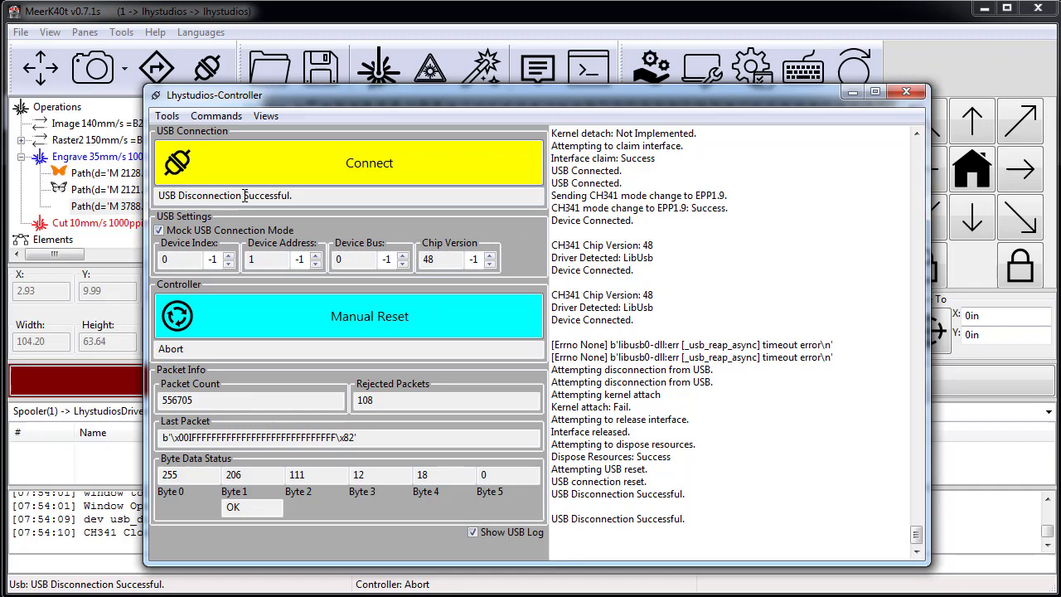
left_click(369, 163)
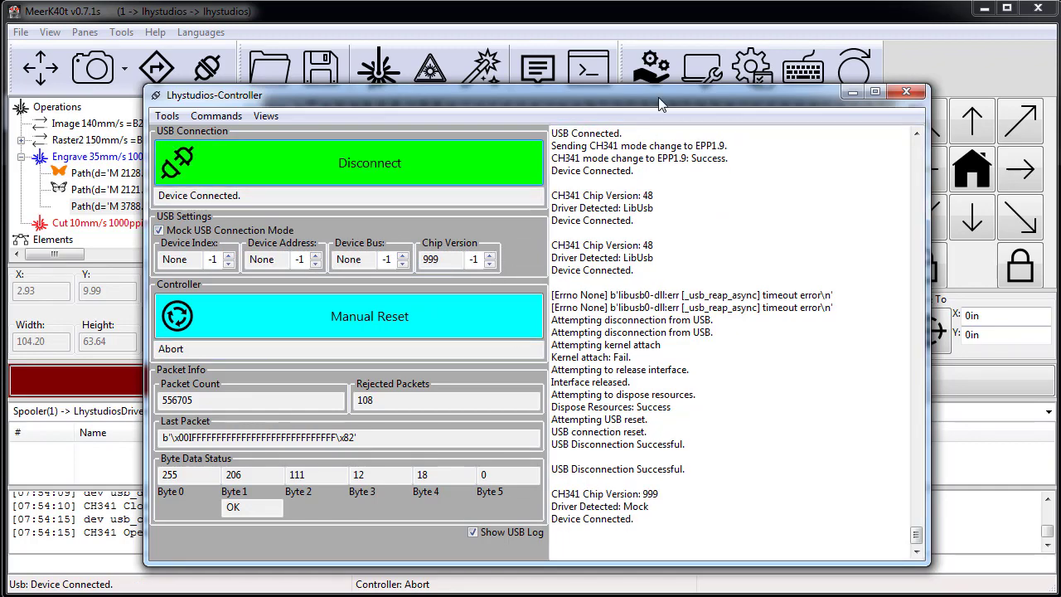
left_click(906, 91)
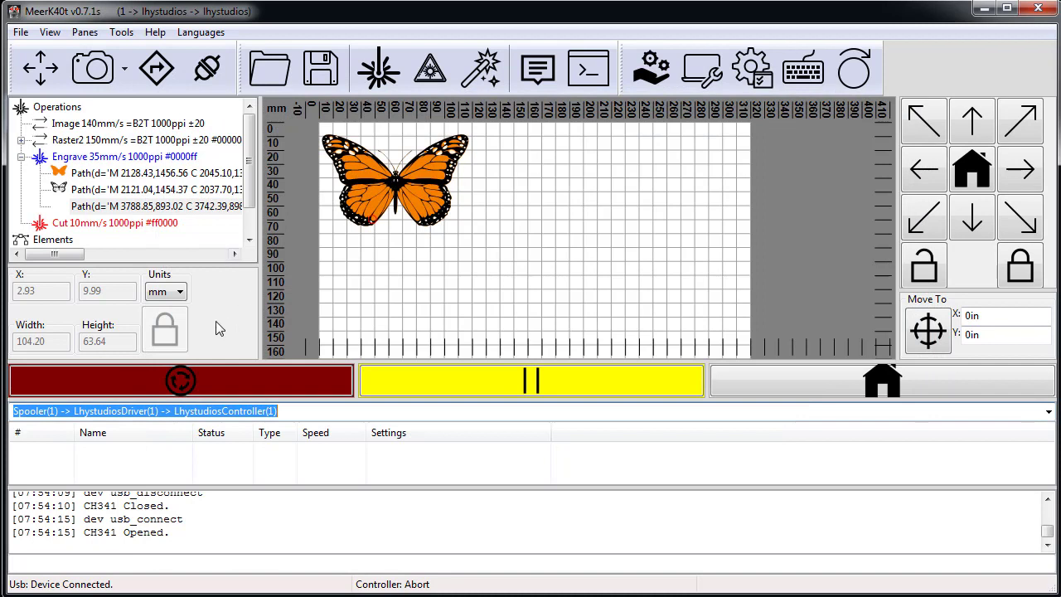
mouse_move(157, 68)
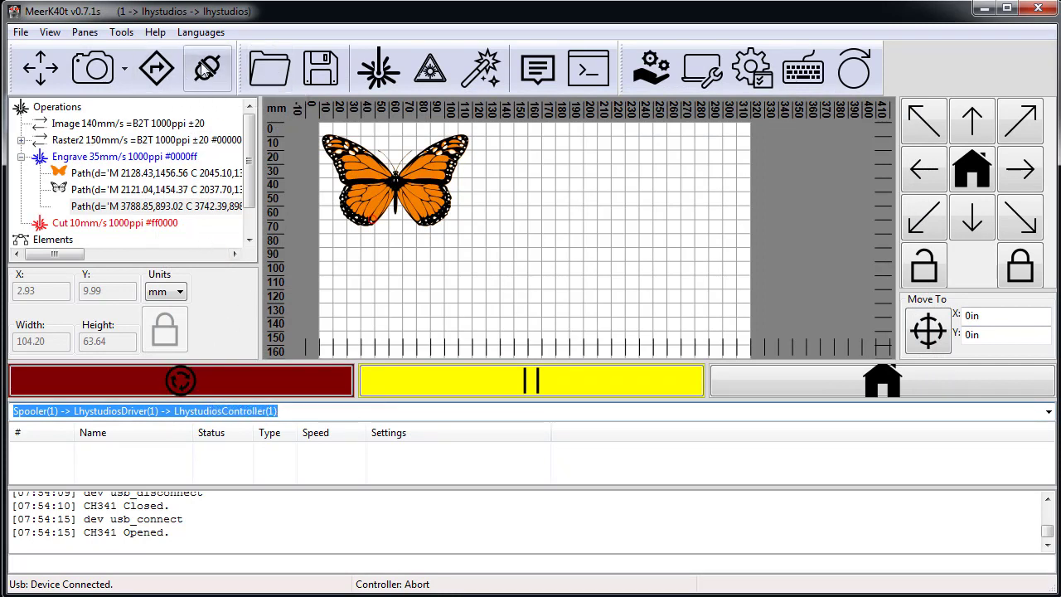
mouse_move(207, 68)
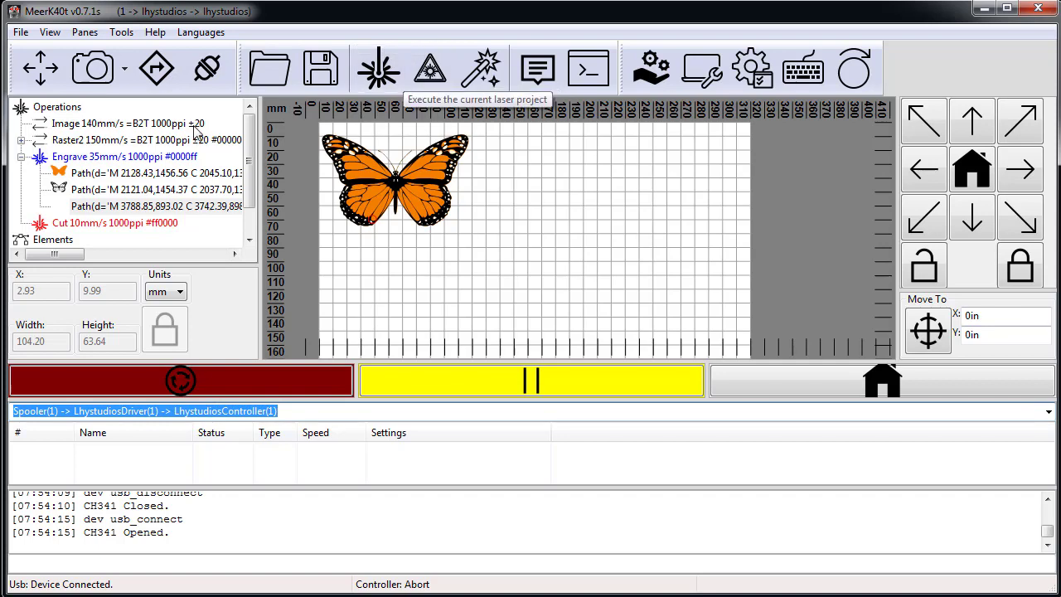
Add the job-start pane from the Panes menu
left_click(83, 32)
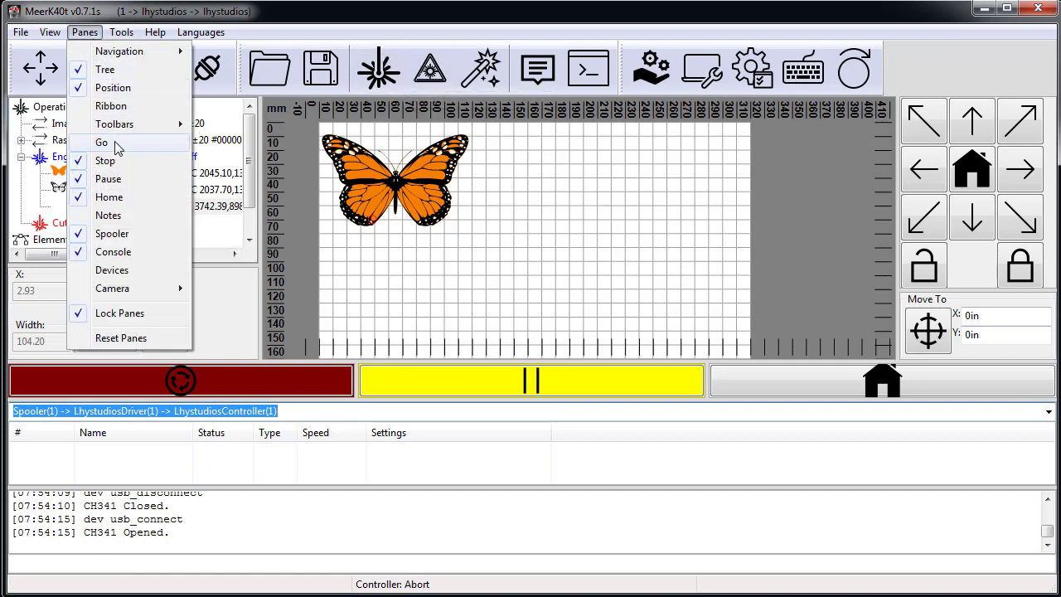
left_click(101, 143)
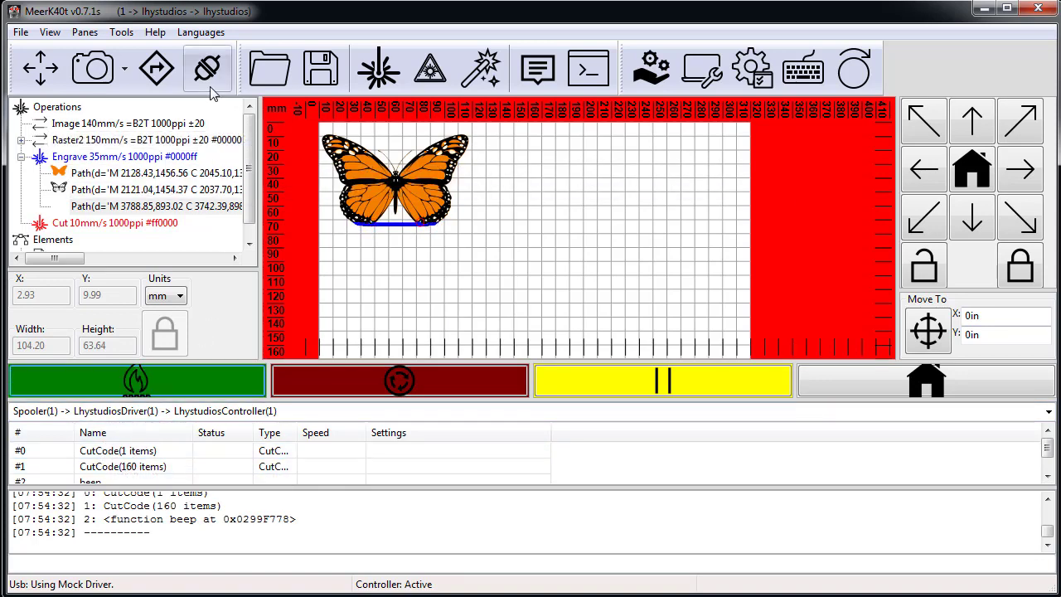
mouse_move(208, 68)
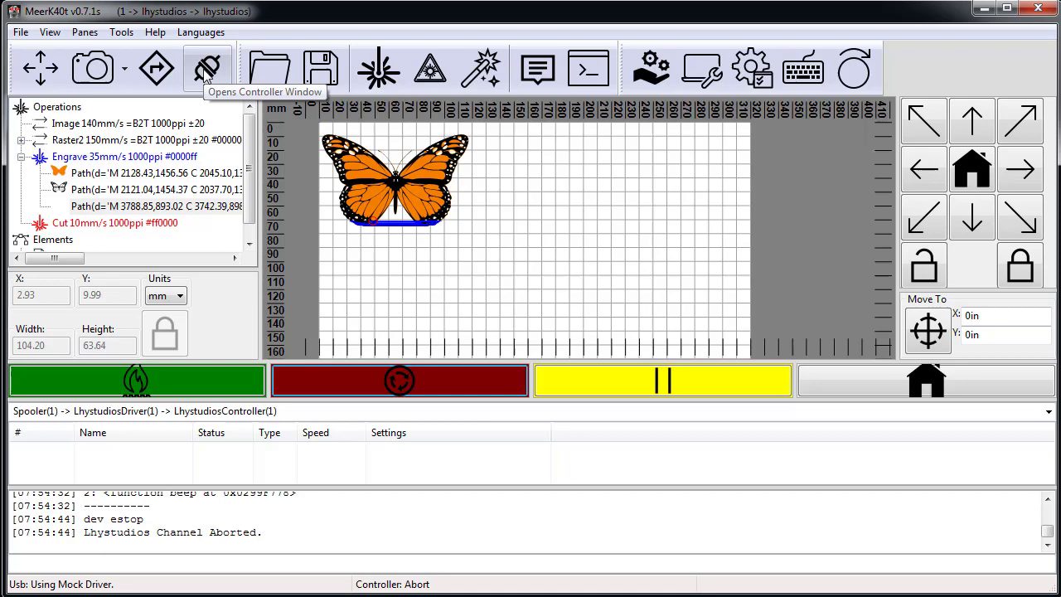
Switch the controller from the mock driver to the real CH341 USB device, then close it
left_click(207, 68)
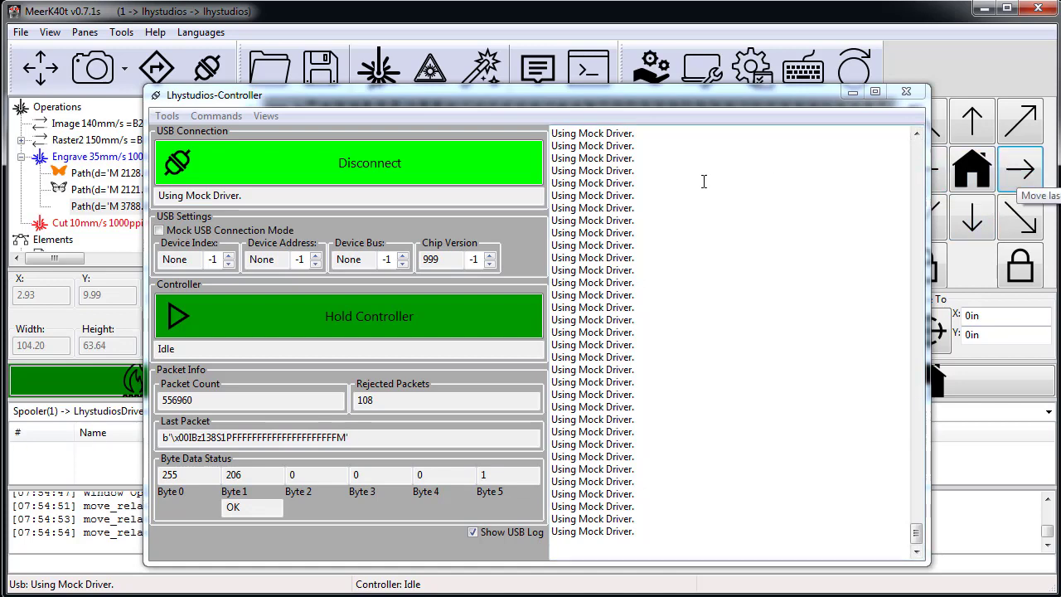
left_click(369, 163)
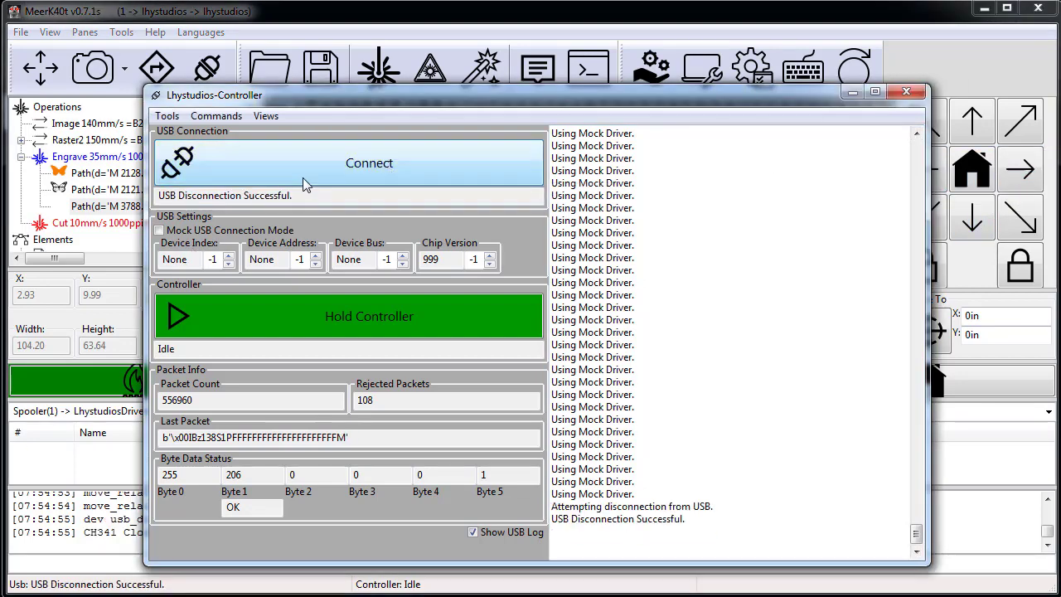
left_click(369, 162)
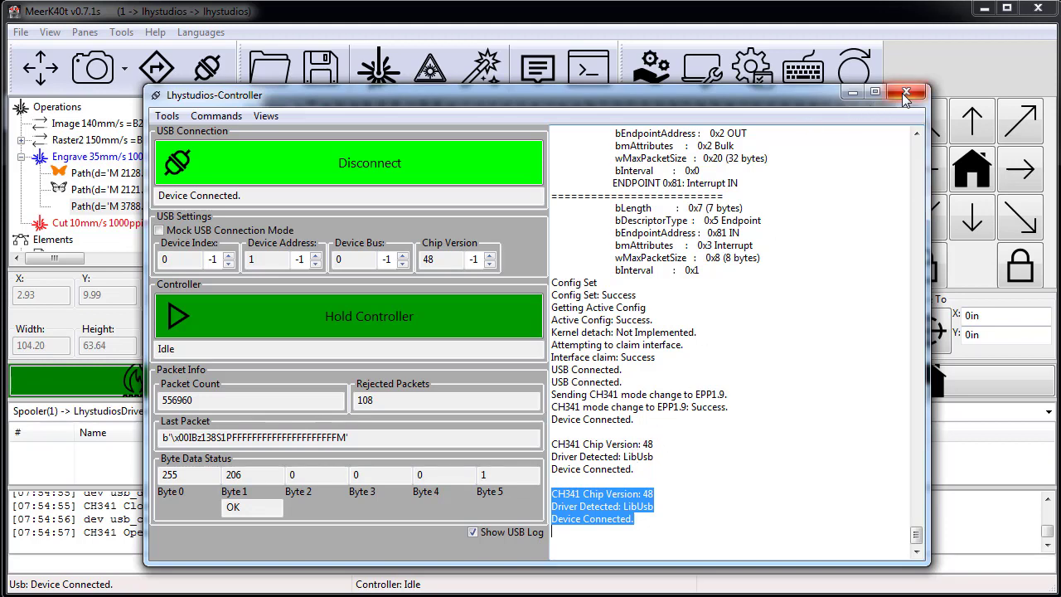
left_click(907, 92)
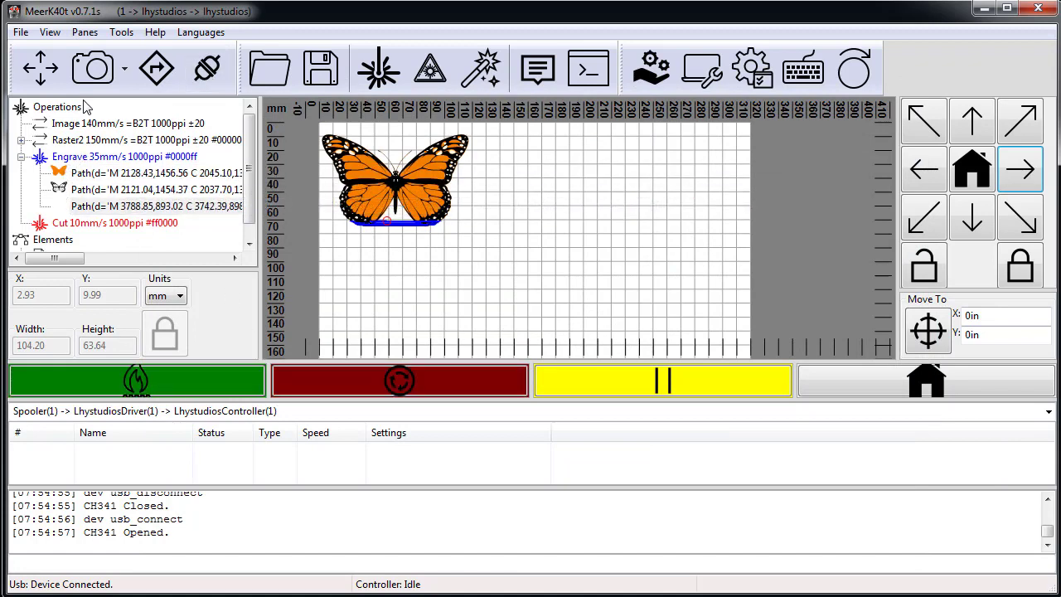
Home the laser head and send the butterfly job to the laser with One Touch
left_click(972, 169)
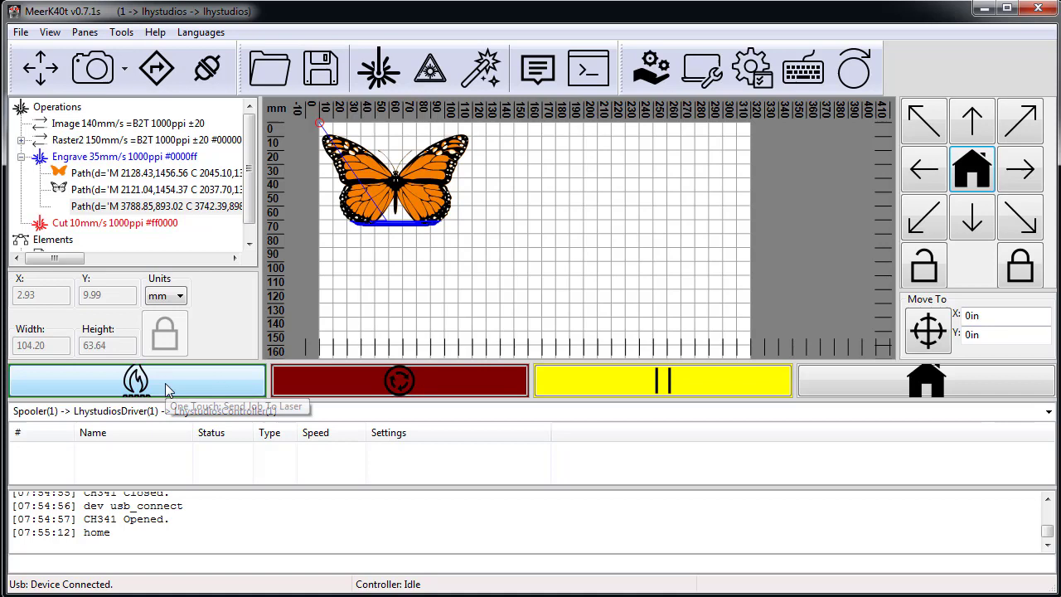
left_click(136, 379)
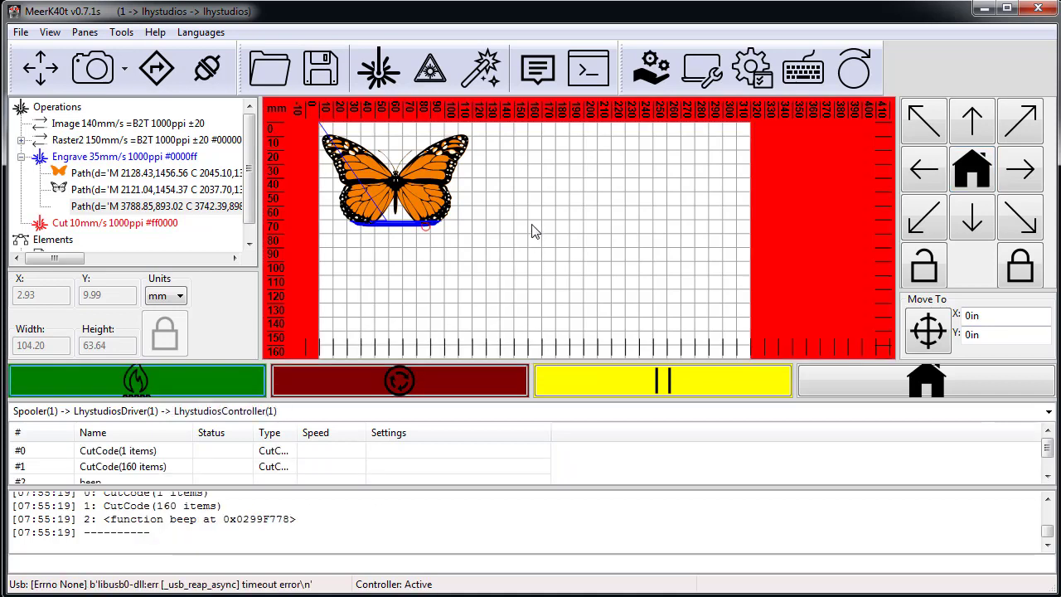
mouse_move(500, 230)
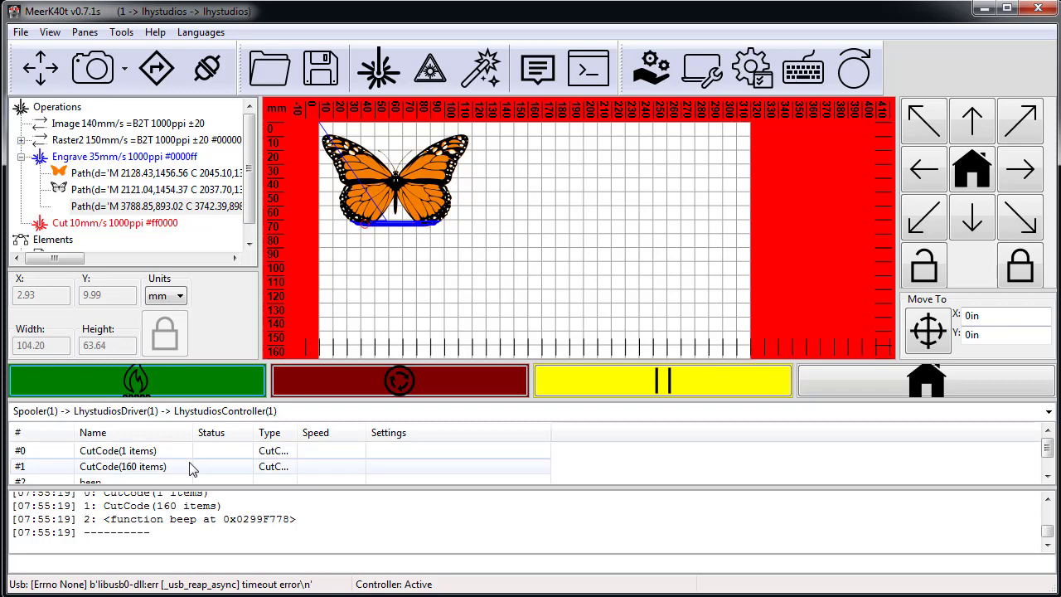
mouse_move(156, 67)
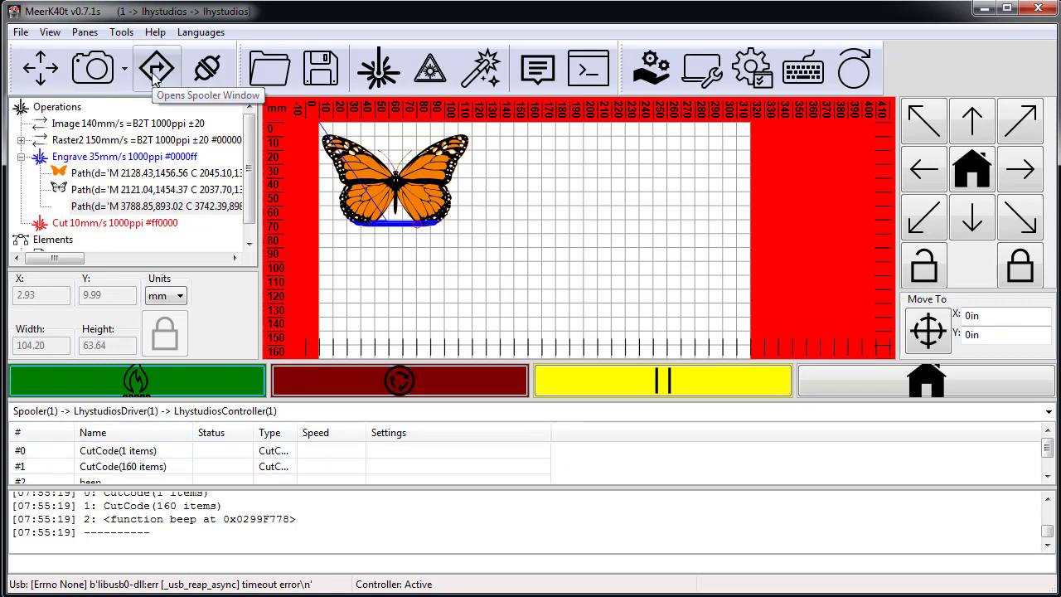
Open the job spooler window, then hide and re-show the controller's USB log
left_click(157, 68)
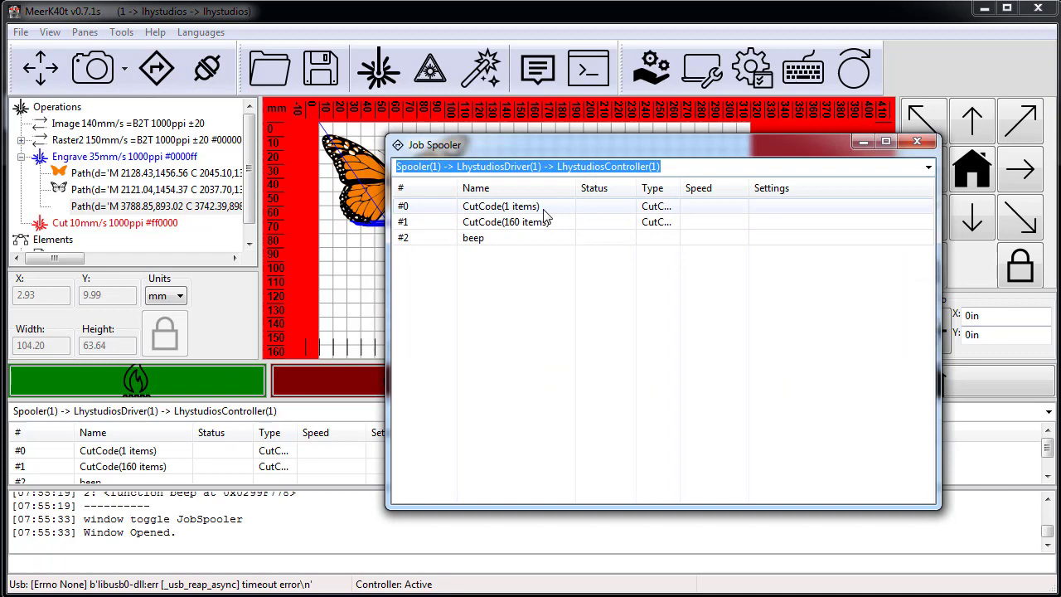
mouse_move(501, 245)
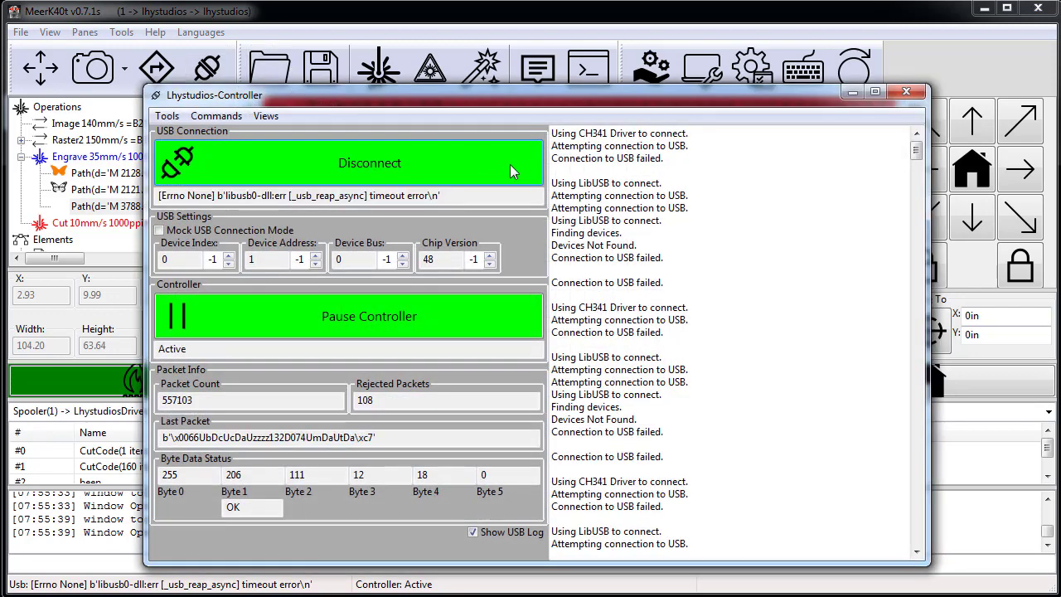
left_click(473, 532)
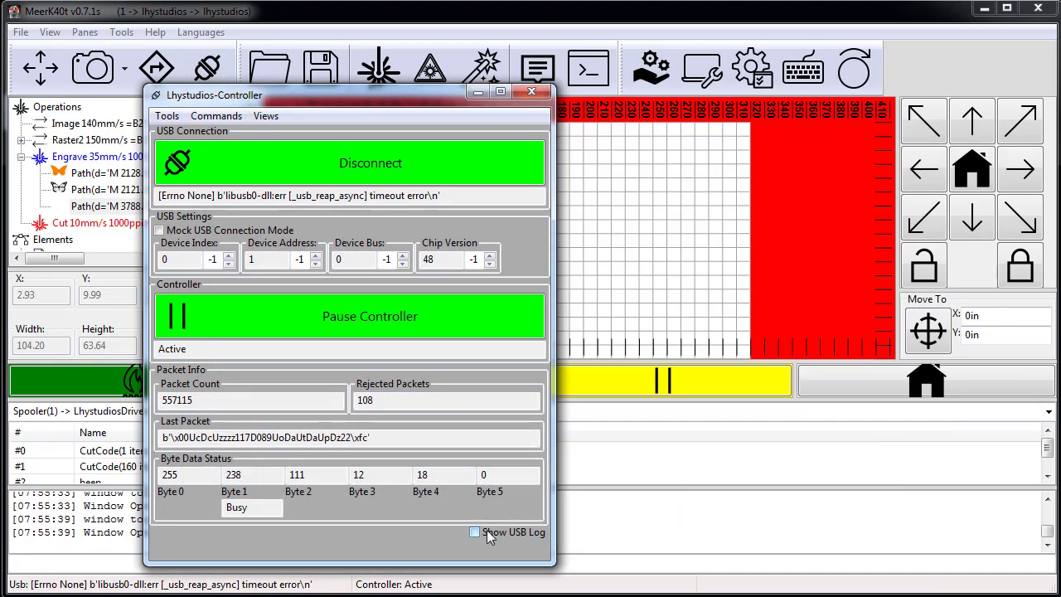
left_click(472, 532)
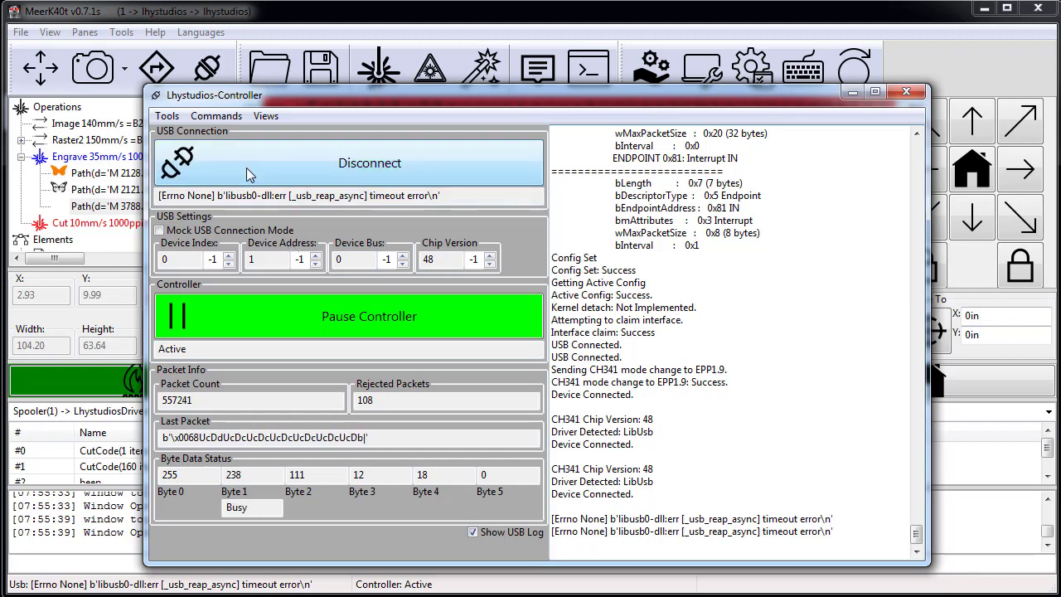
mouse_move(337, 168)
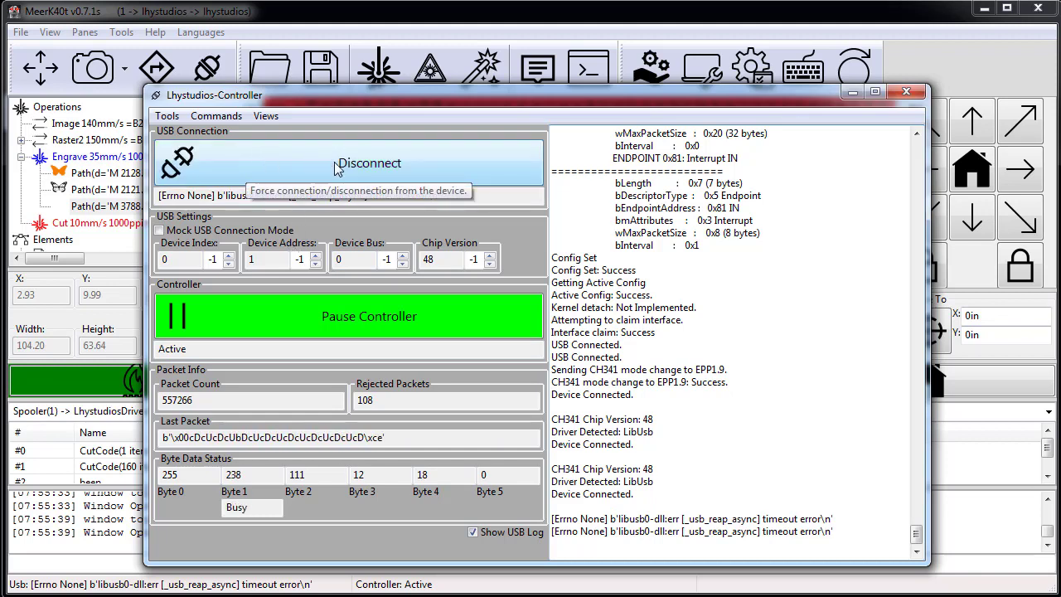
Disconnect the controller's USB link, then reconnect it until Connect Failed appears
left_click(369, 162)
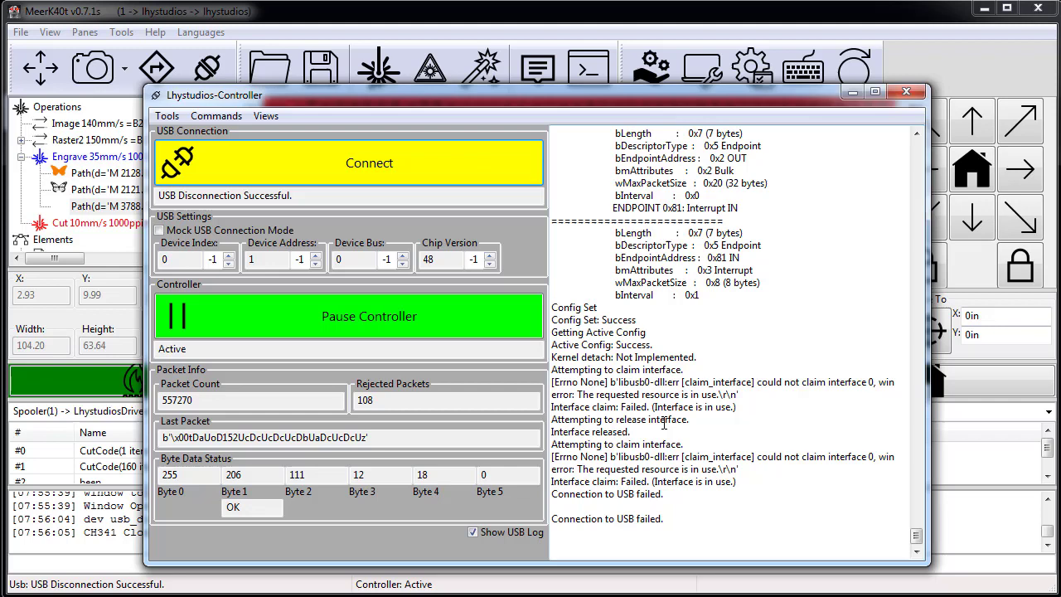
left_click(369, 162)
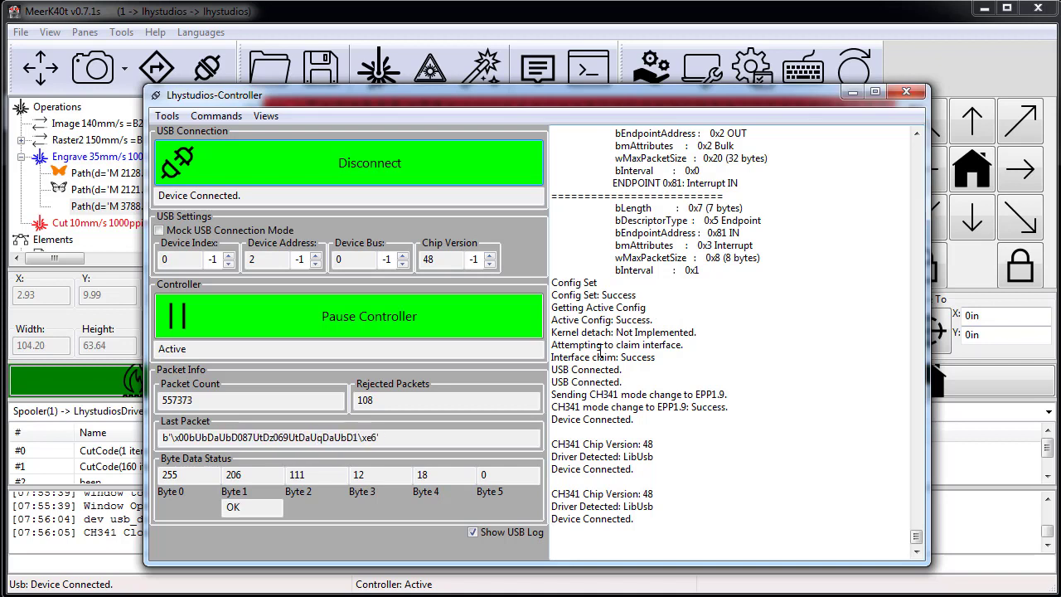
left_click(369, 316)
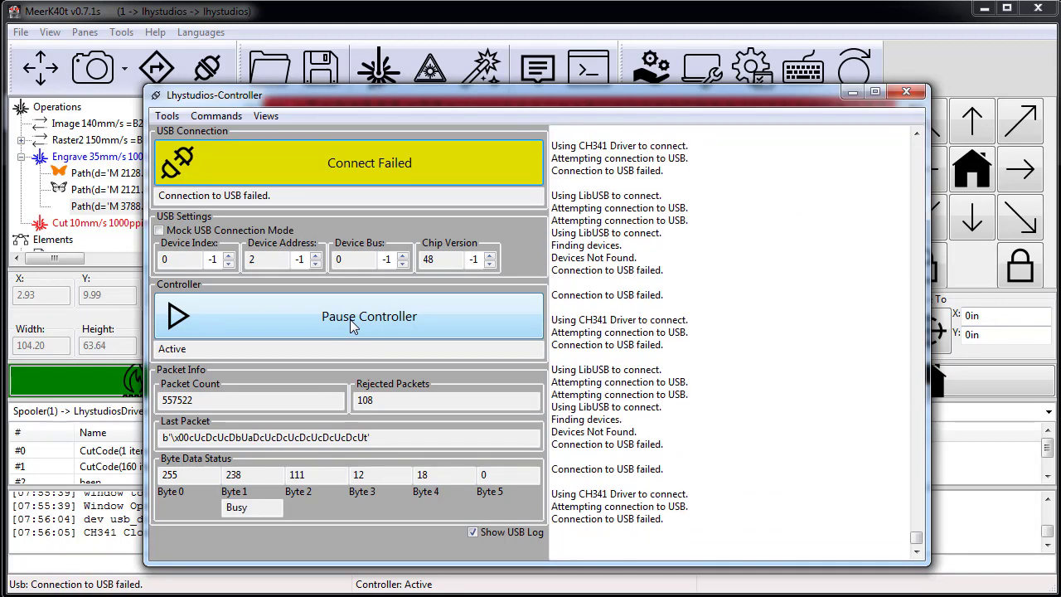
Dismiss the Usb Connection Problem warning and retry until the K40 shows Device Connected
left_click(369, 316)
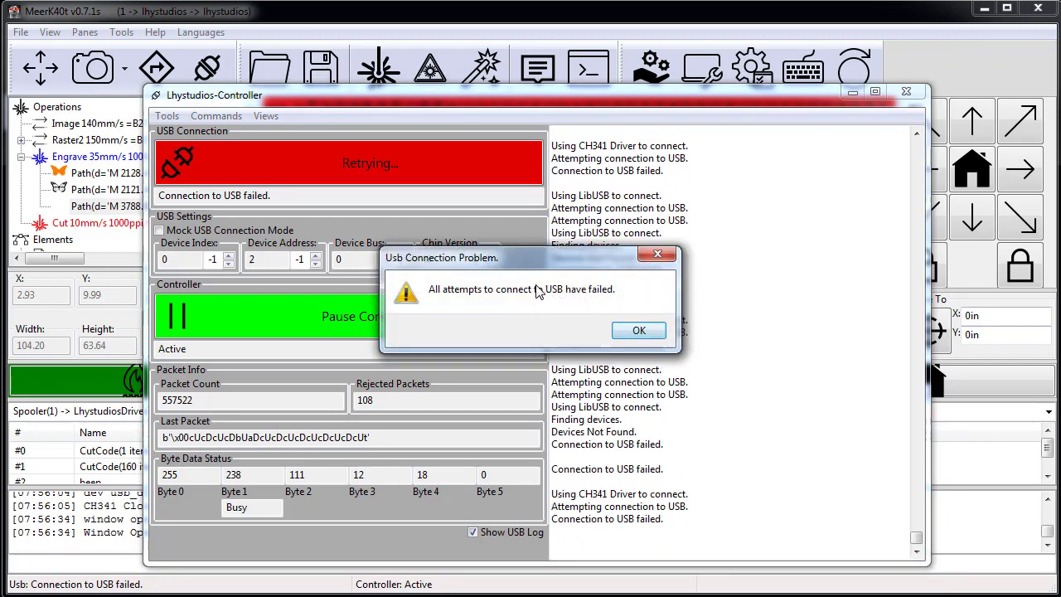
left_click(638, 330)
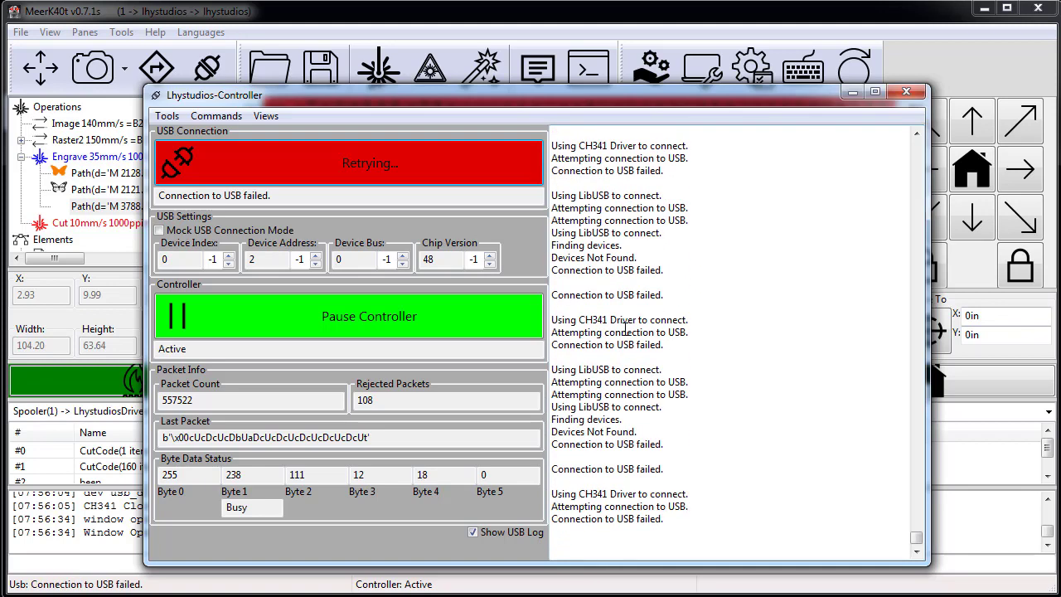
left_click(368, 163)
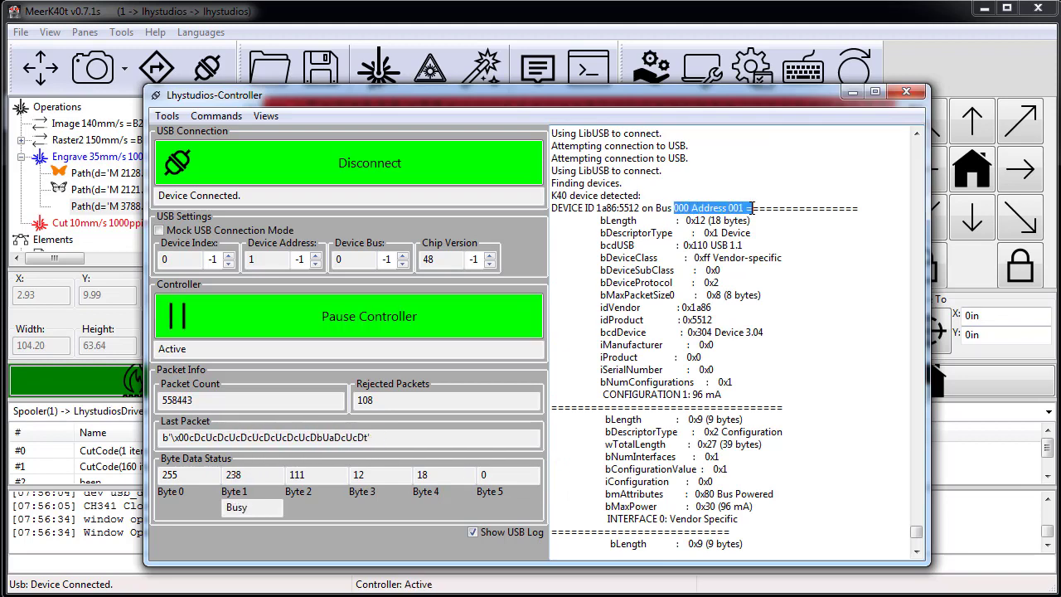
Retry the controller connection after the second failure until packets flow to the K40 again
left_click(369, 162)
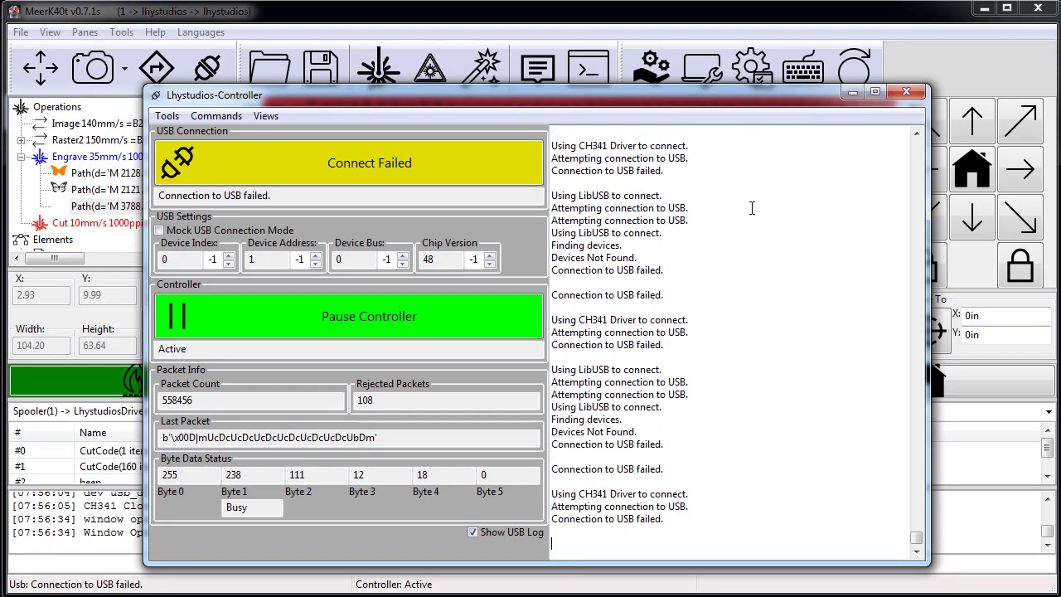
left_click(369, 162)
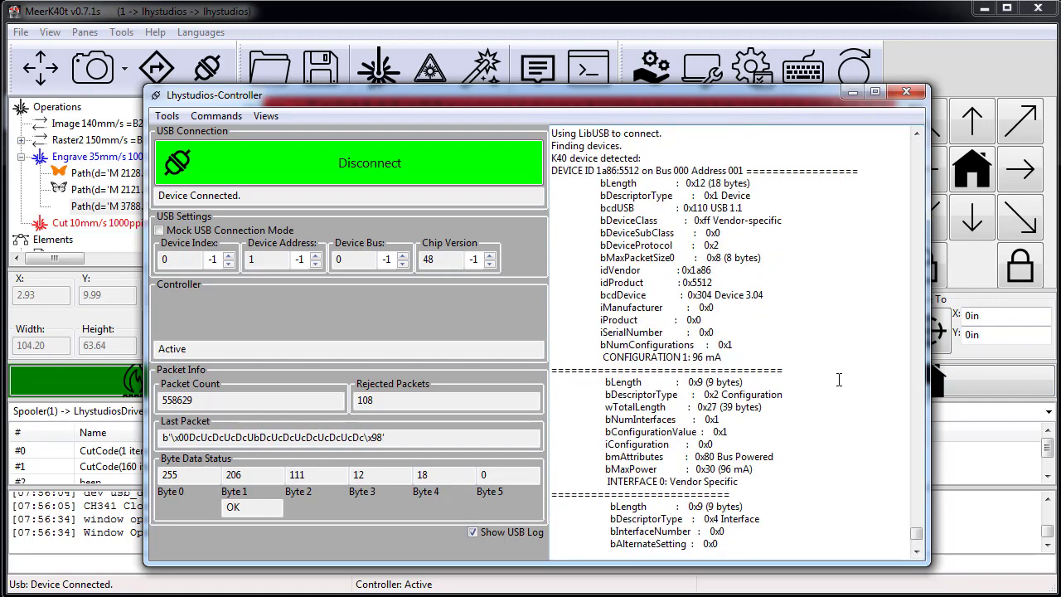
left_click(348, 316)
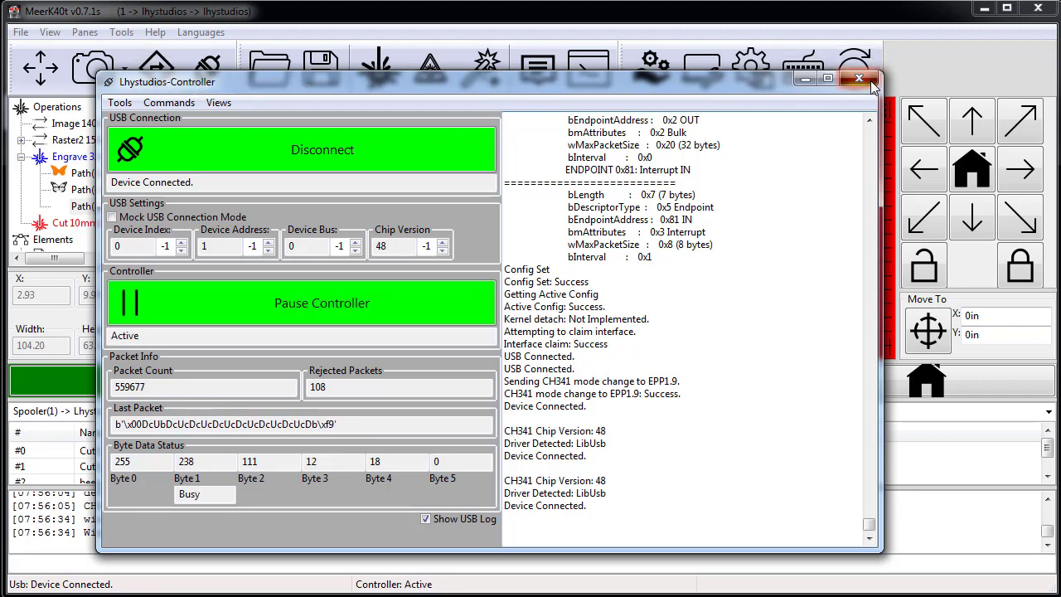
Close the Controller window and the Job Spooler window after reviewing the jobs
left_click(858, 78)
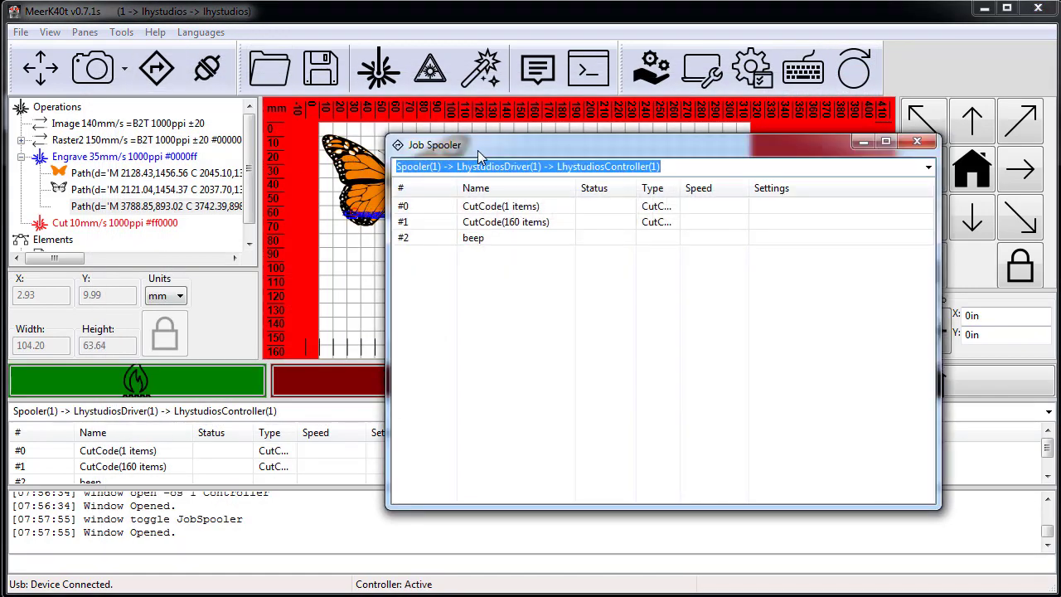
mouse_move(501, 214)
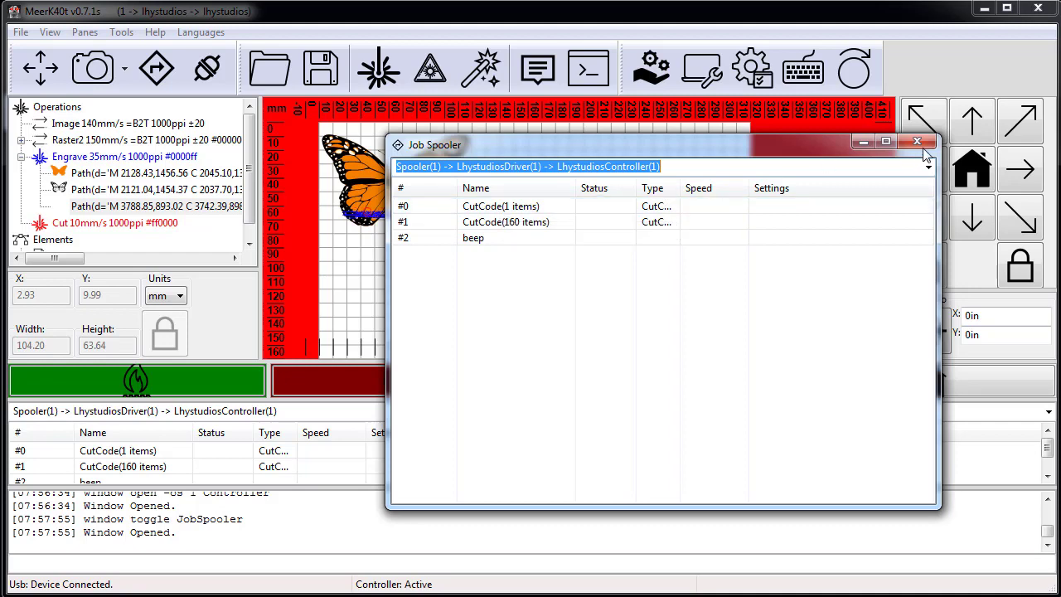
left_click(918, 141)
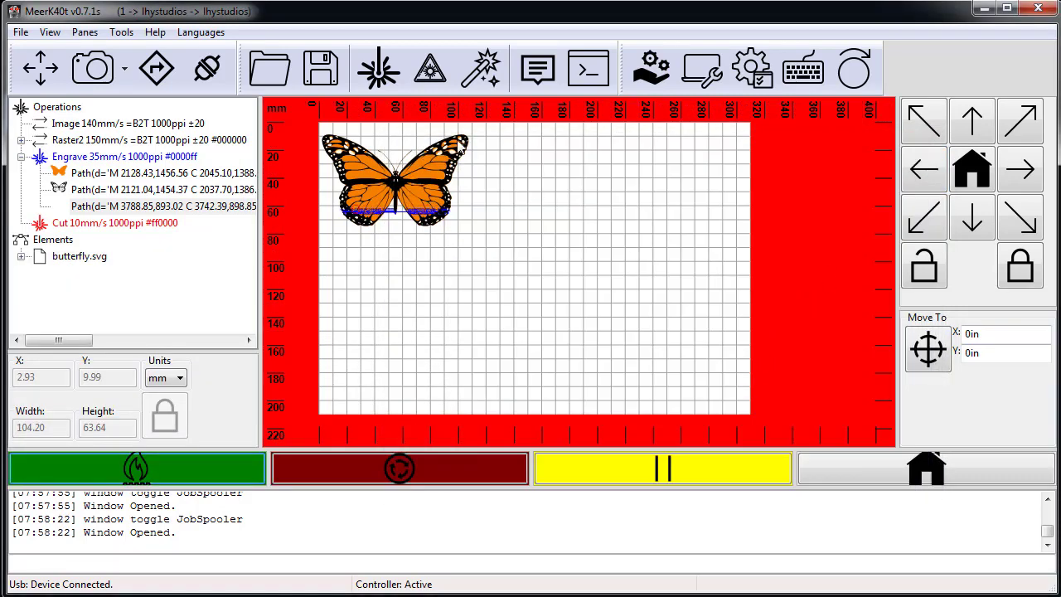